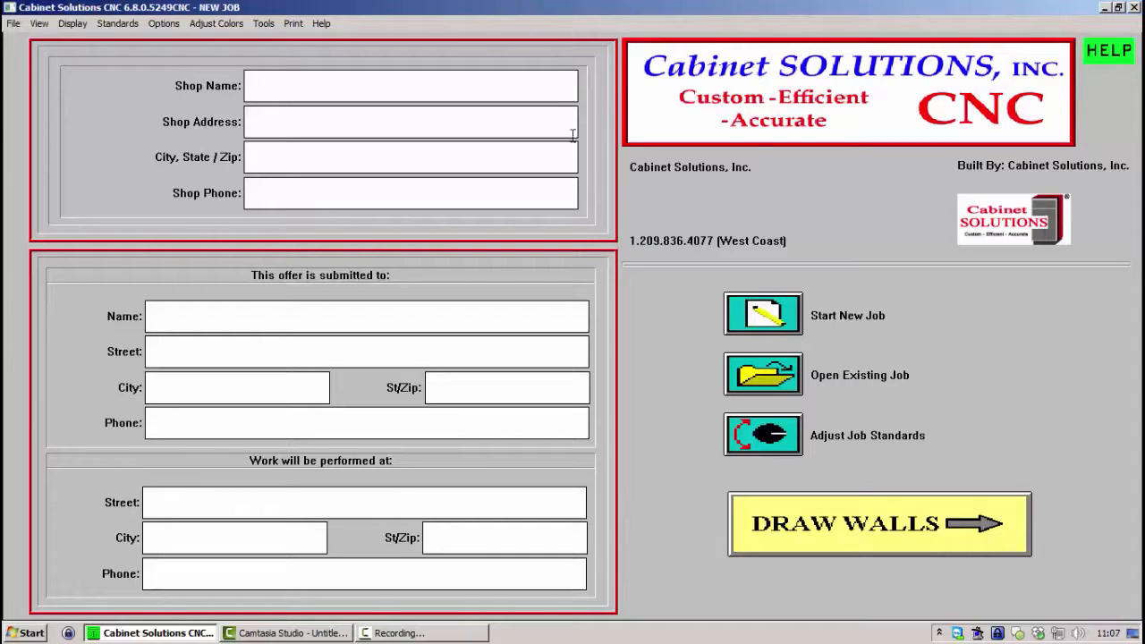
Start a new job, discard the current one and agree to enter new standards
left_click(762, 313)
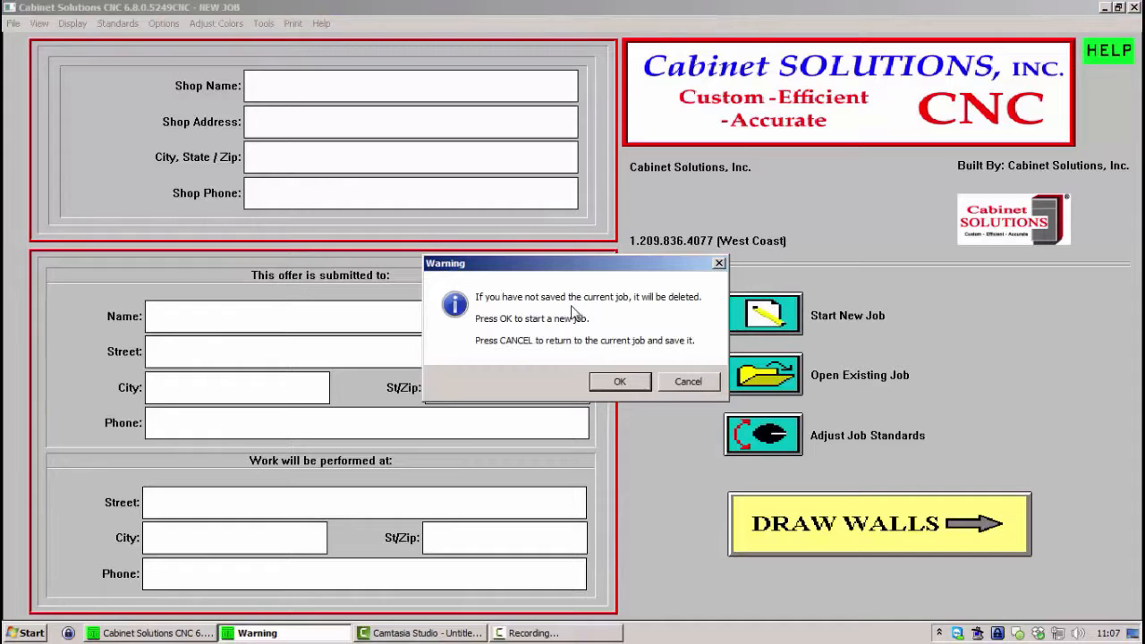
left_click(619, 381)
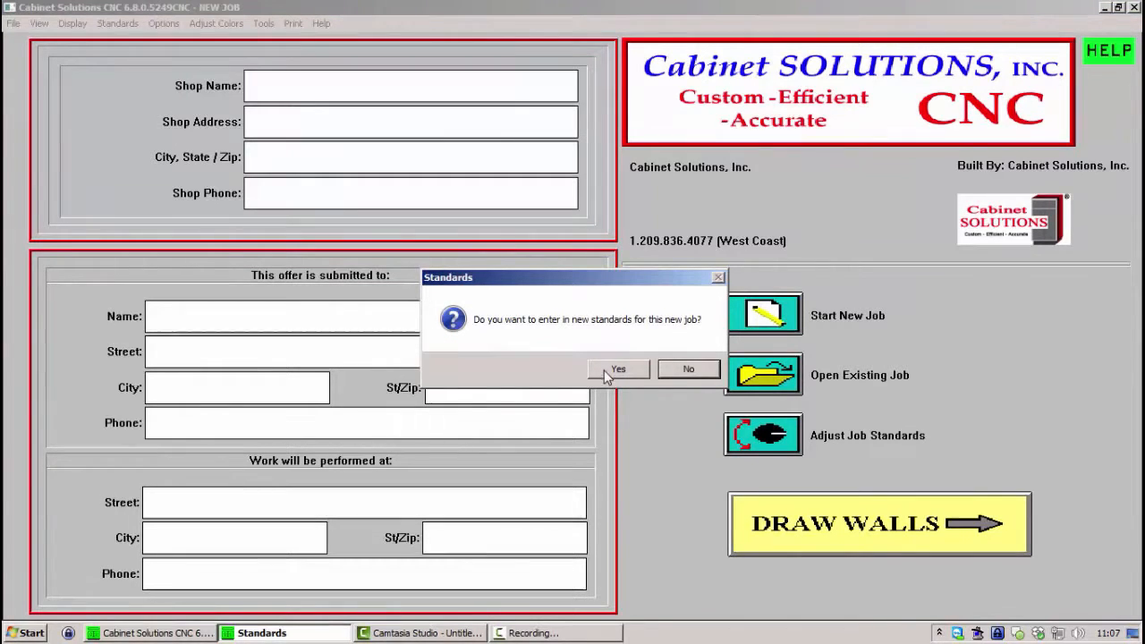
left_click(618, 368)
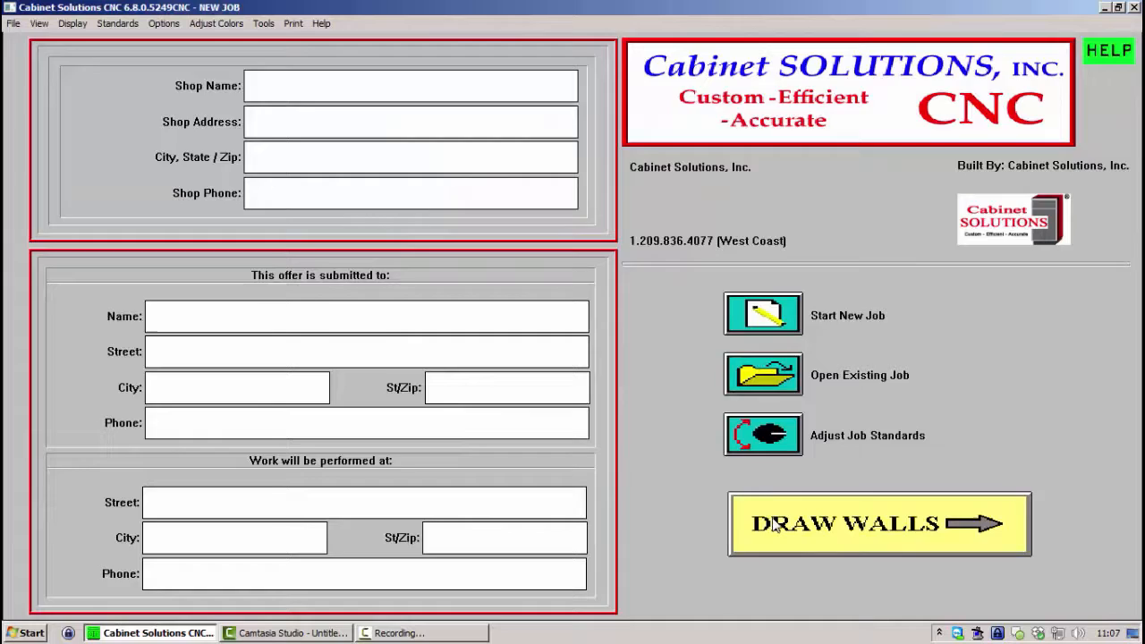
left_click(878, 523)
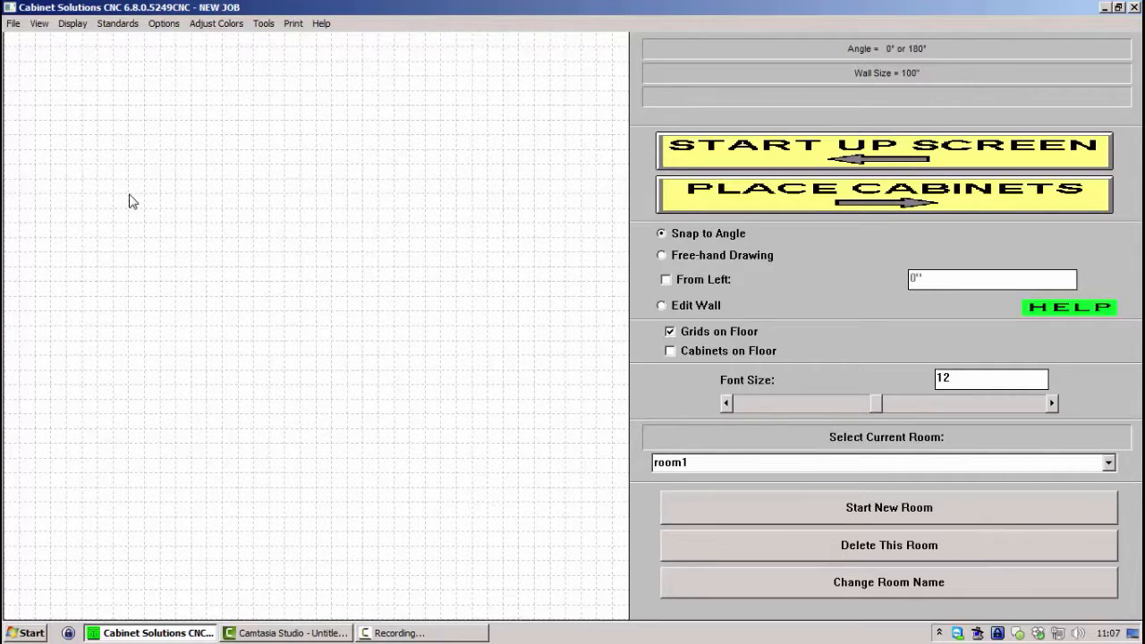
Draw a 125-inch top wall and a 100-inch wall down the left side
left_click_drag(129, 195, 286, 283)
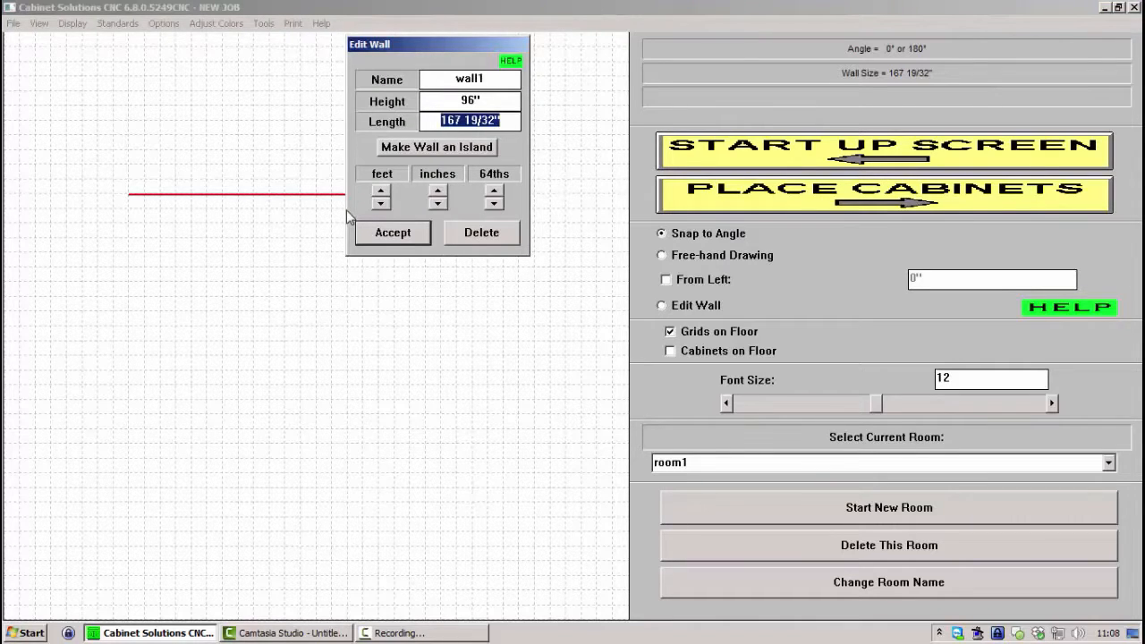
type("125")
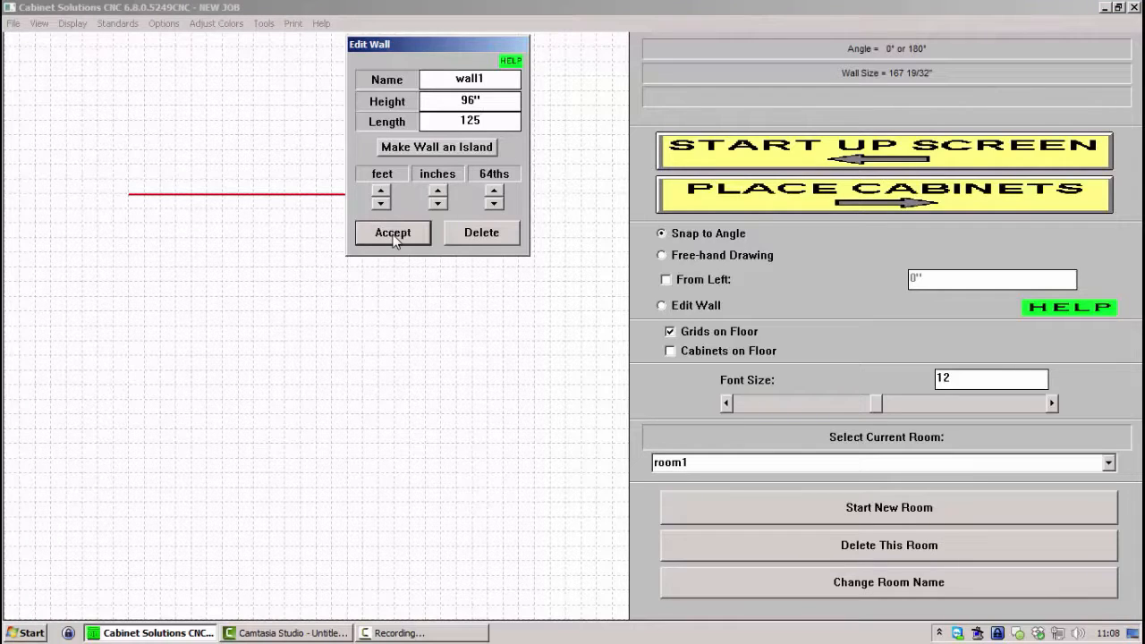
left_click(392, 232)
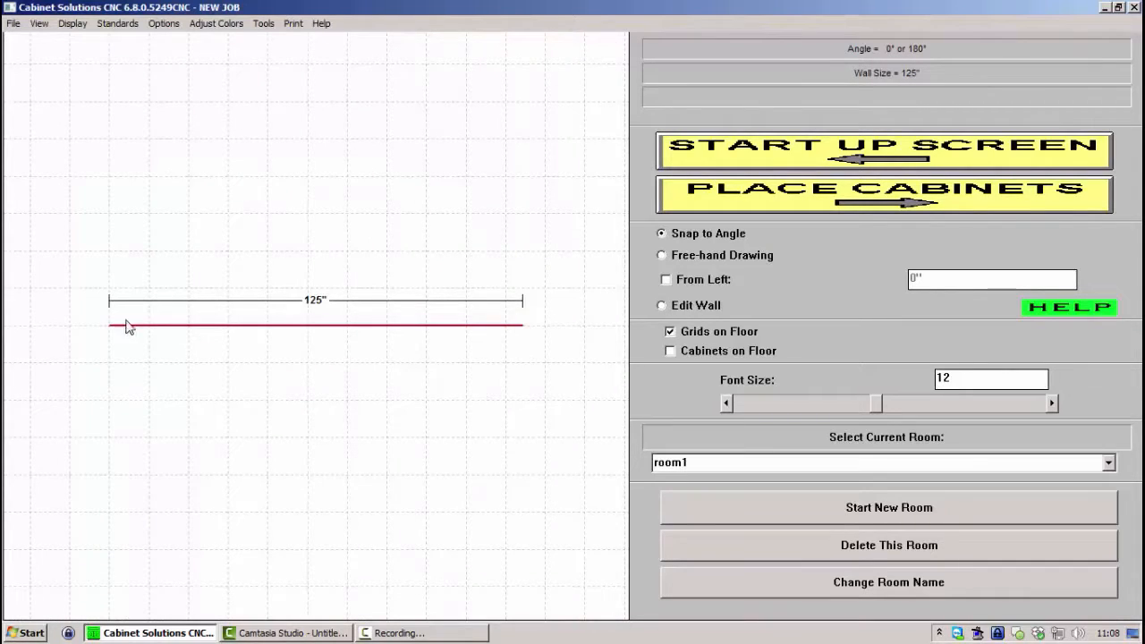
left_click(110, 370)
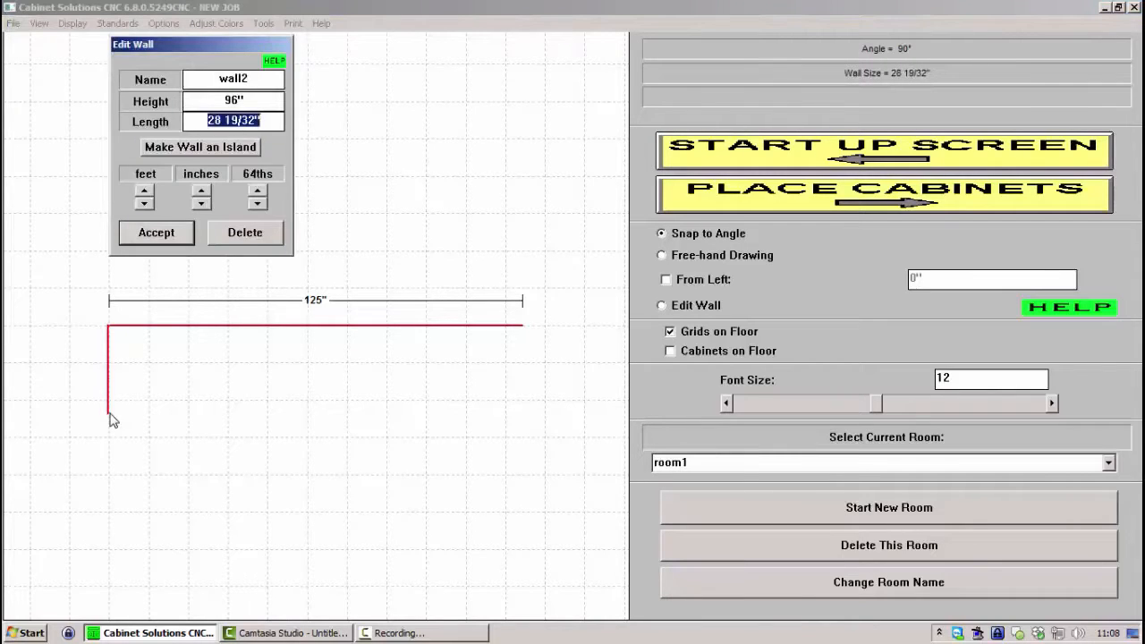
left_click(156, 233)
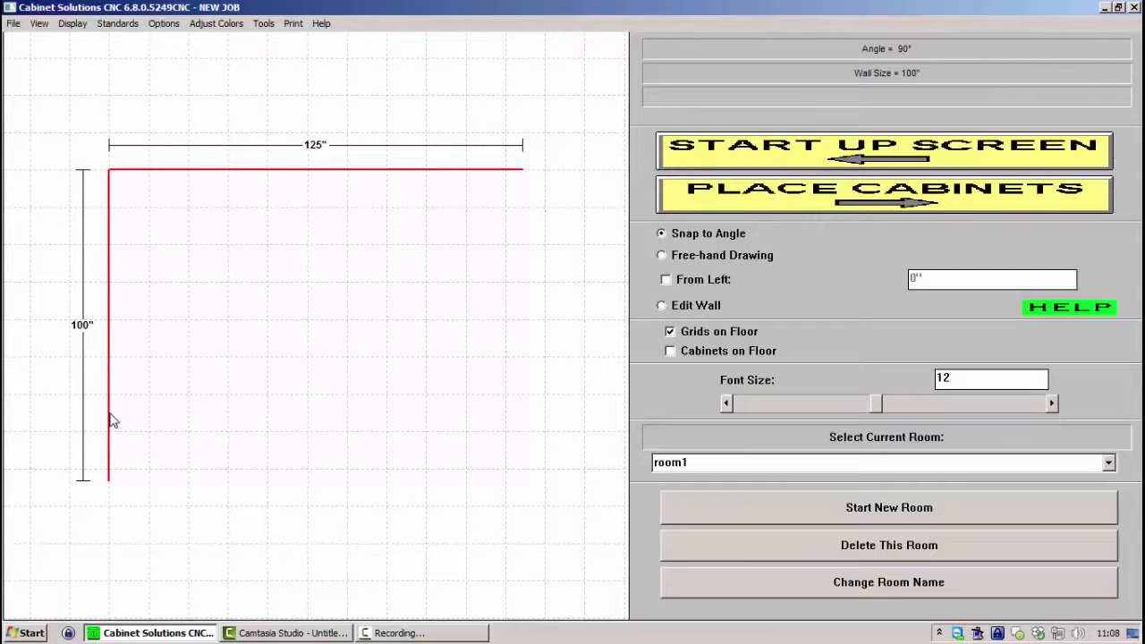
mouse_move(665, 308)
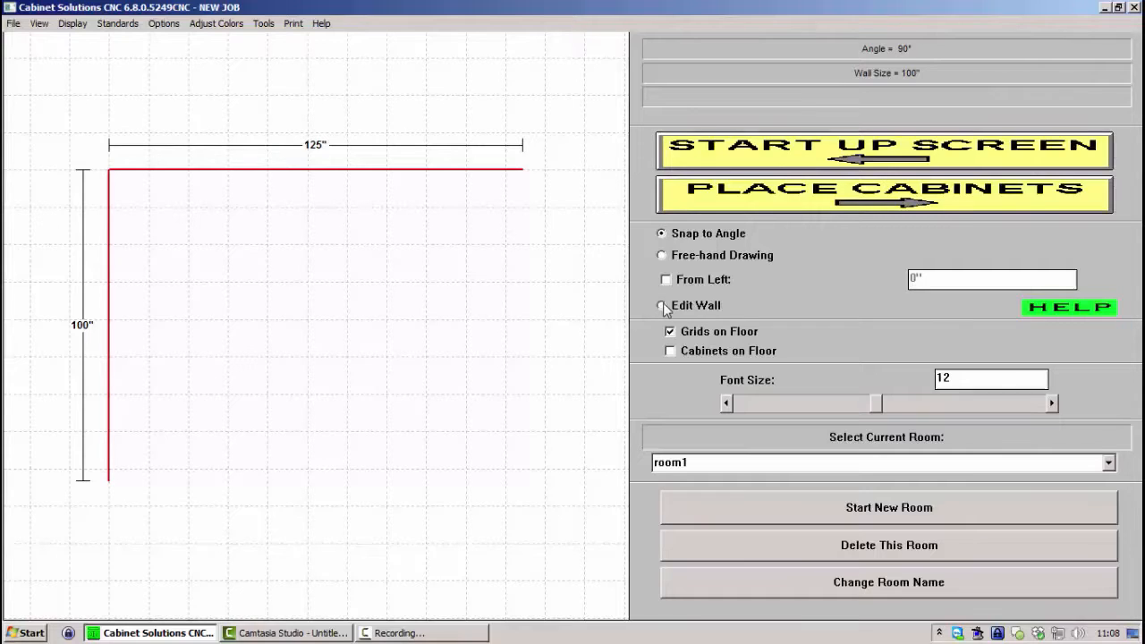
Accept the top wall's settings unchanged at 96 inches high and 125 inches long
left_click(661, 304)
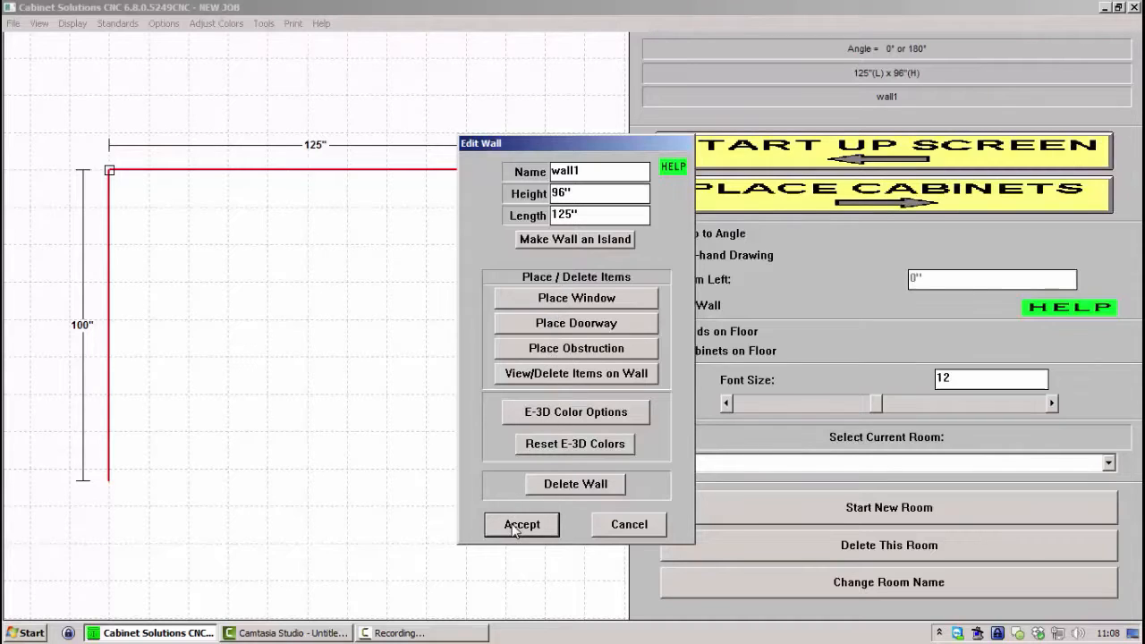
left_click(522, 524)
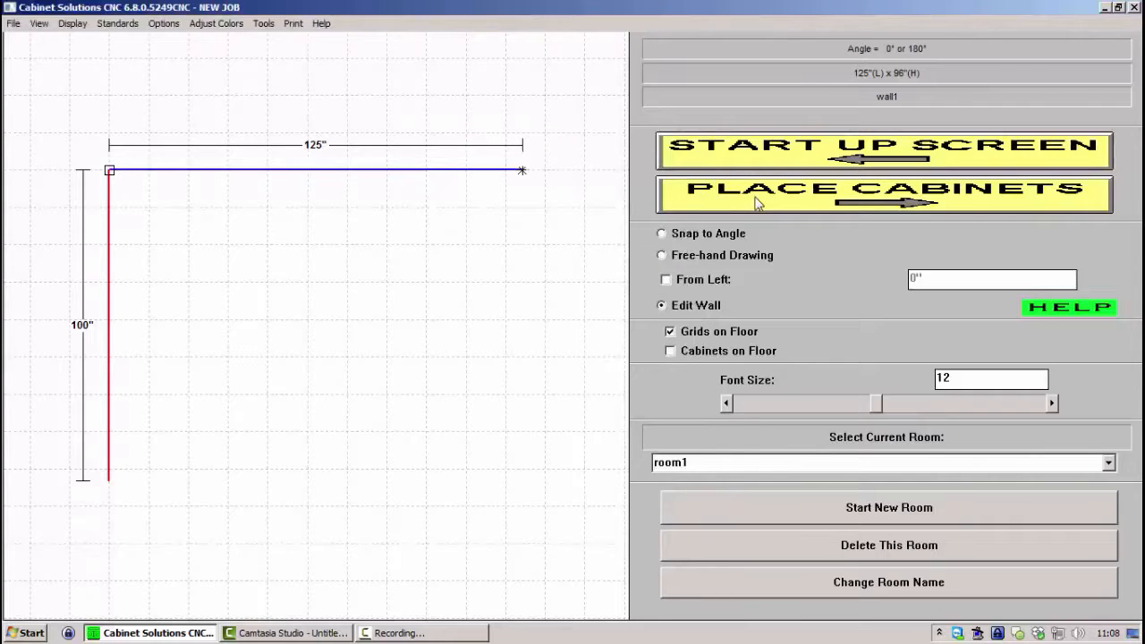
Place a 36-inch angle corner base and a 24-inch standard base on the top wall
left_click(884, 195)
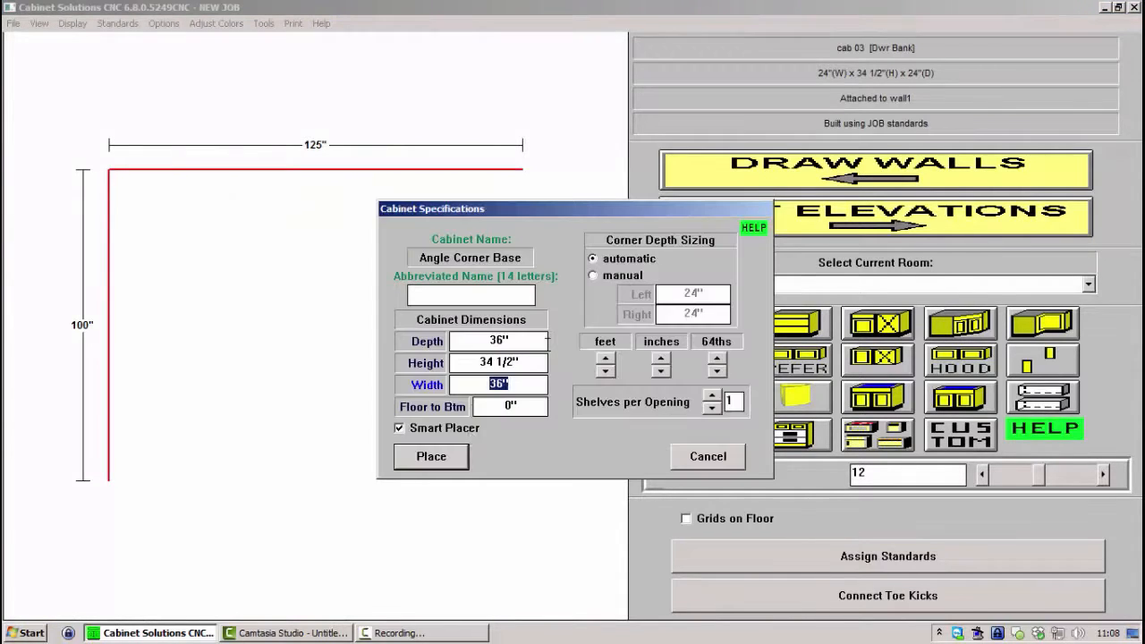
left_click(429, 456)
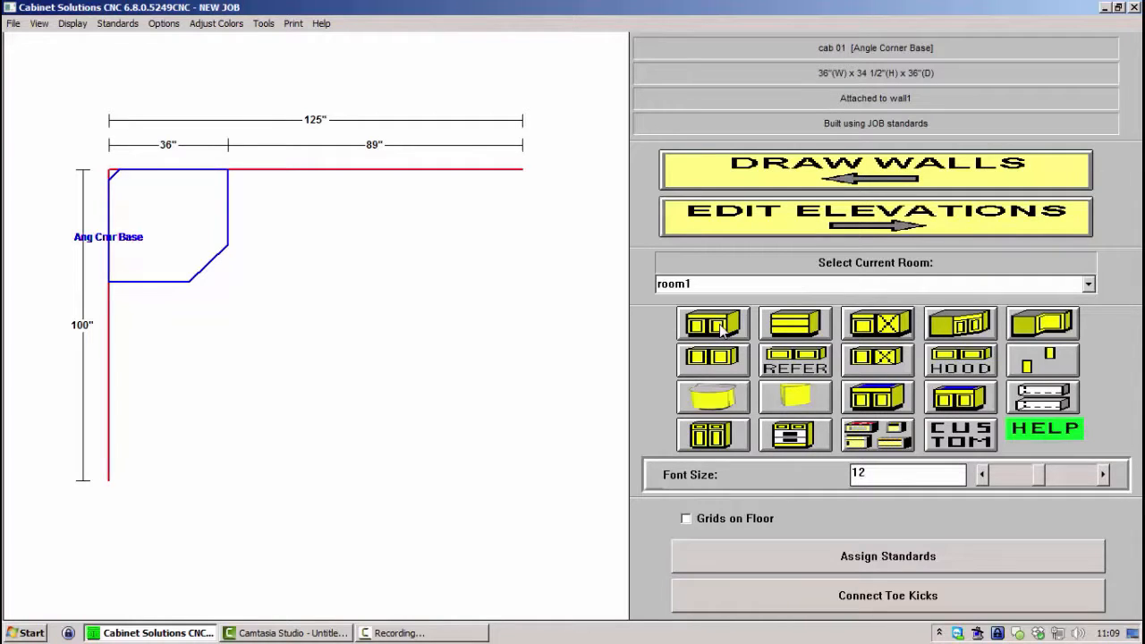
left_click(712, 324)
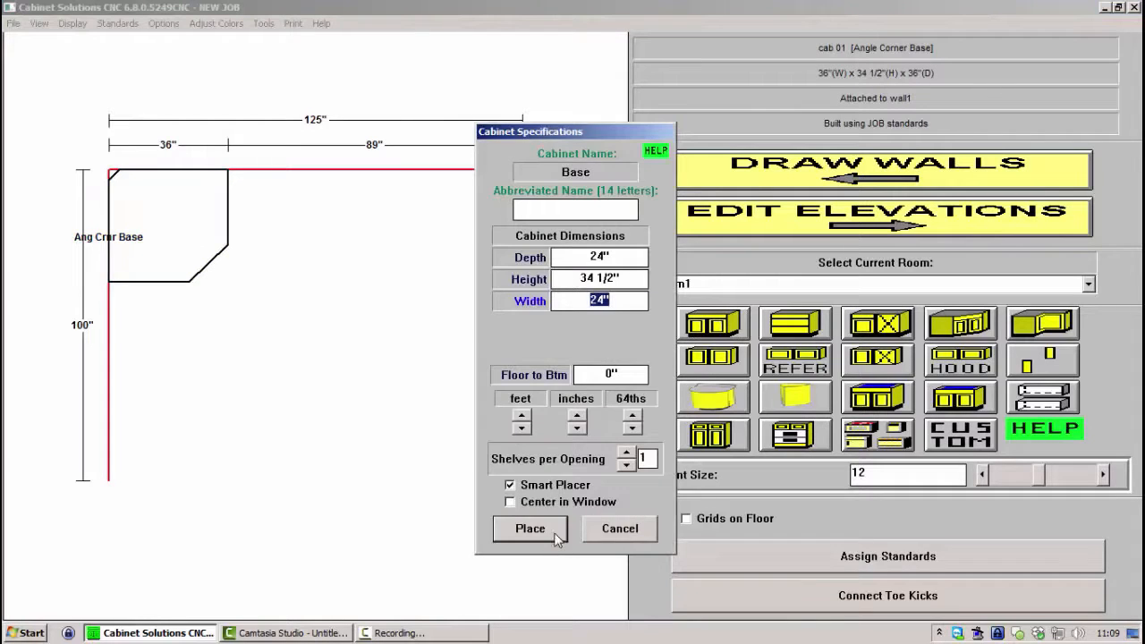
left_click(529, 528)
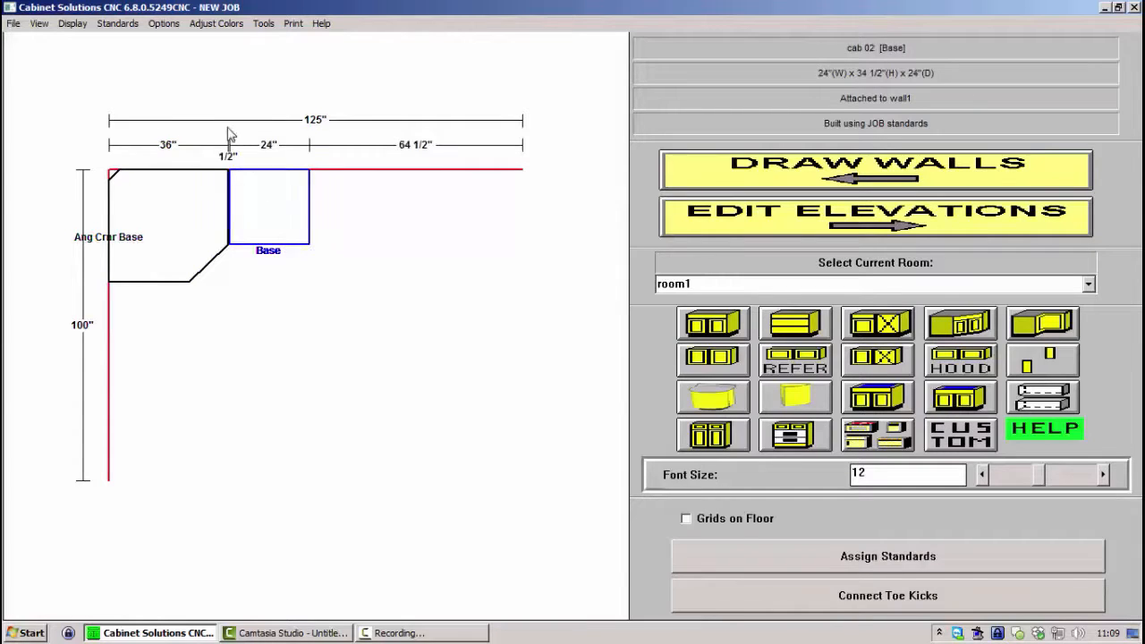
mouse_move(296, 287)
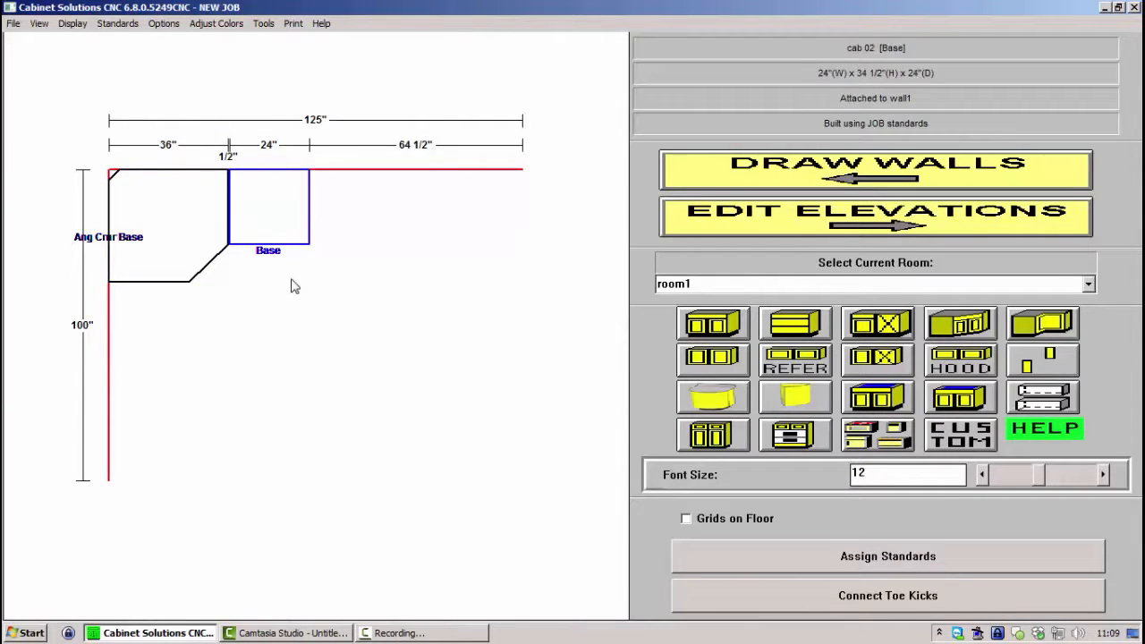
mouse_move(222, 195)
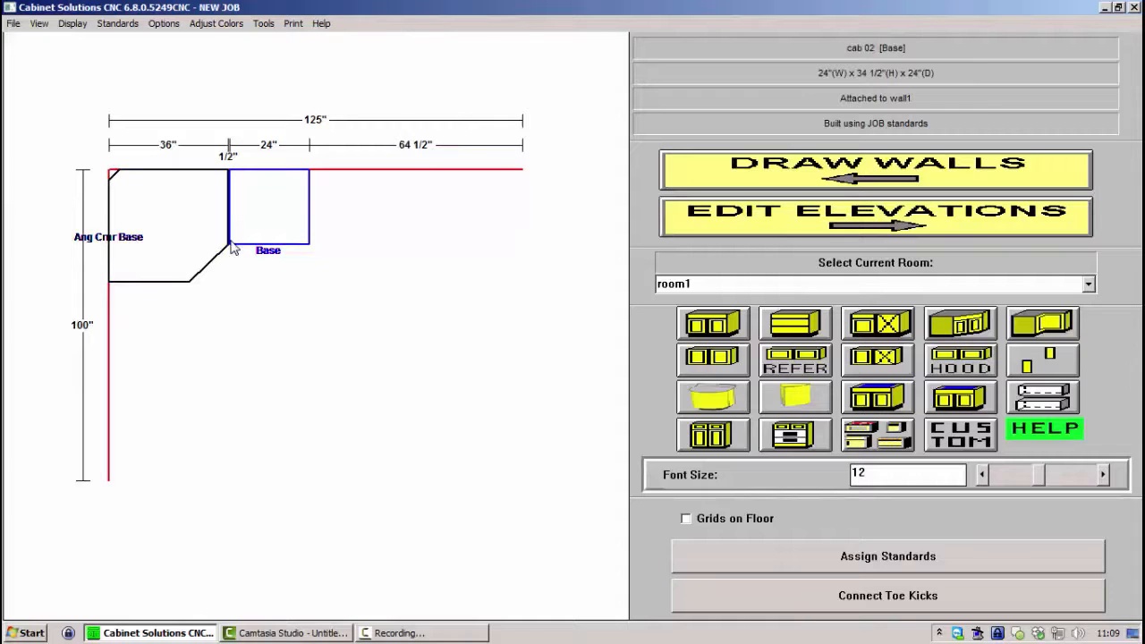
Snap the 24-inch base flush against the corner cabinet, closing the half-inch gap
left_click(161, 215)
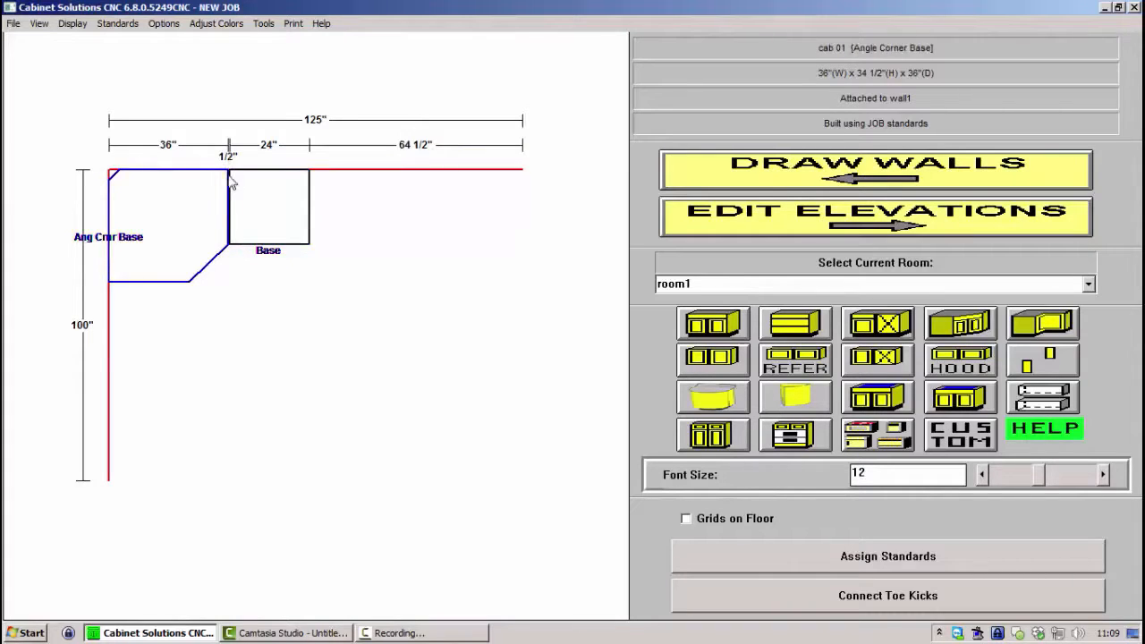
left_click(268, 211)
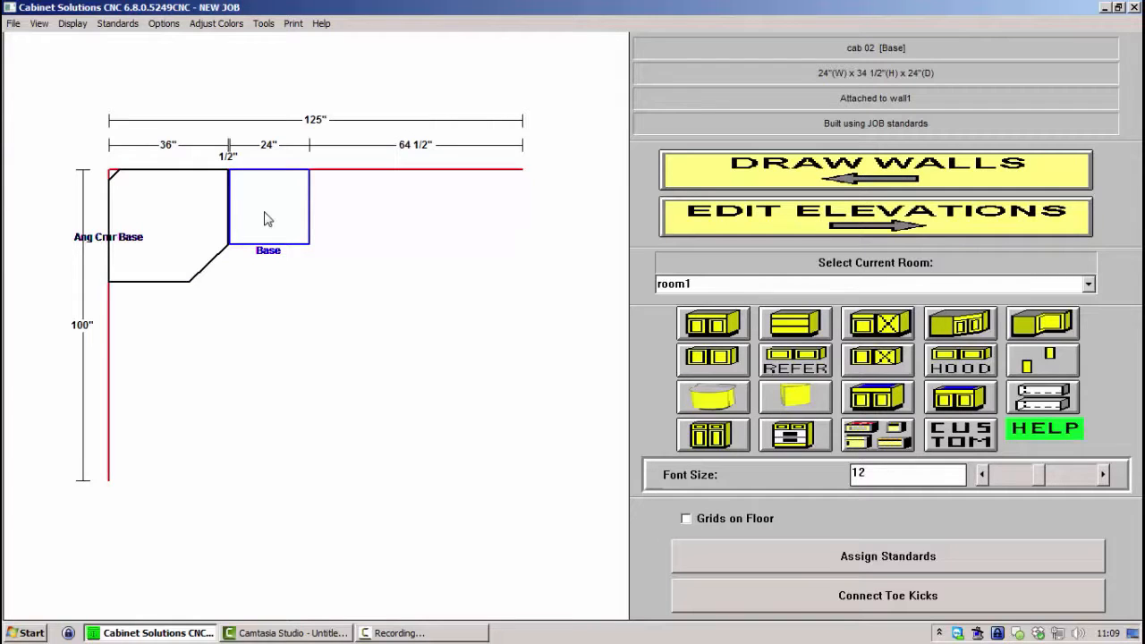
left_click(268, 206)
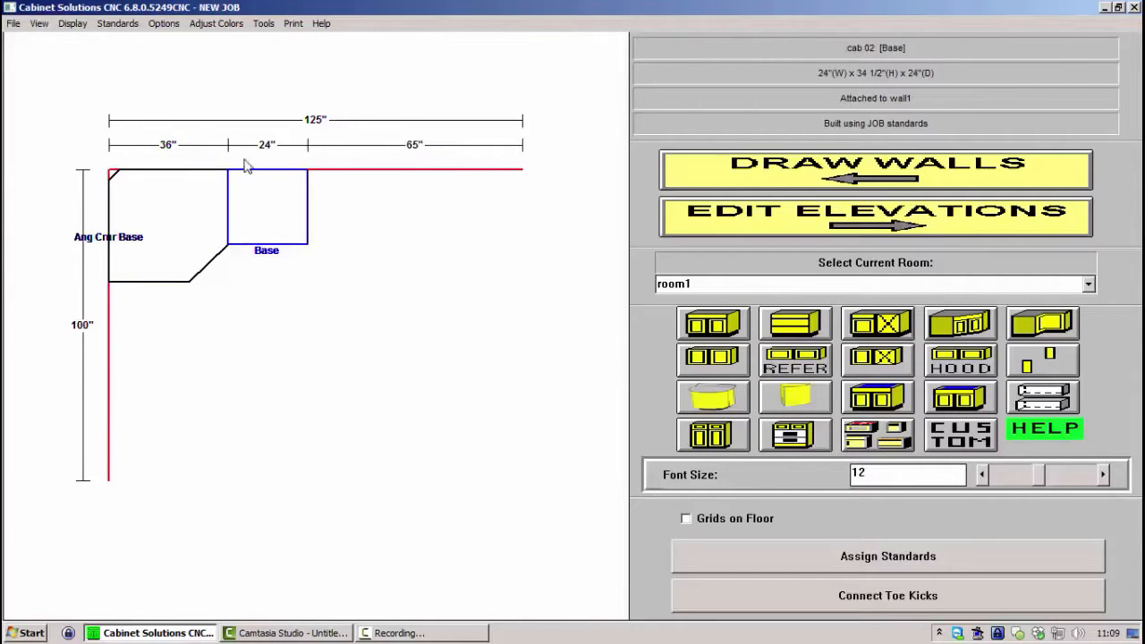
left_click(161, 224)
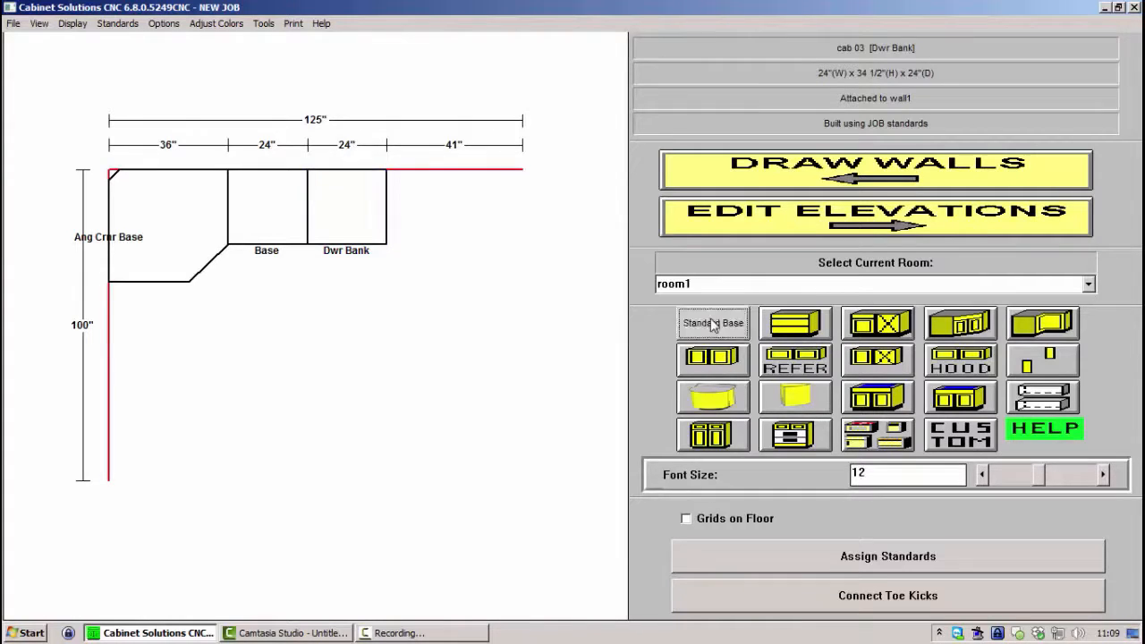
Add another 24-inch base cabinet beside the drawer bank on the top wall
left_click(712, 322)
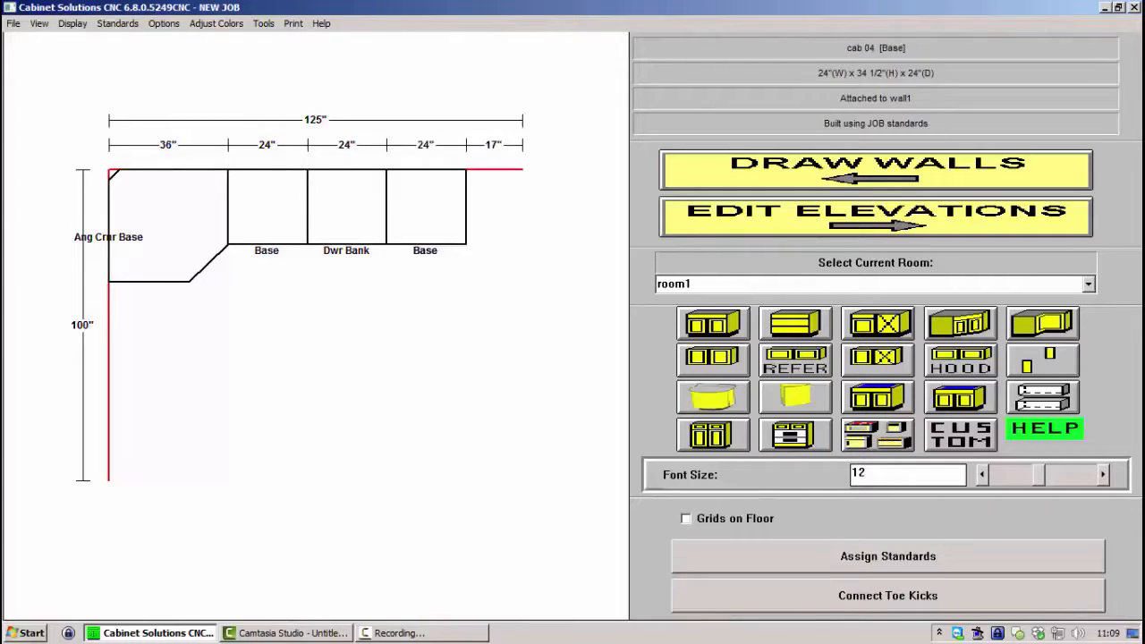
left_click(426, 206)
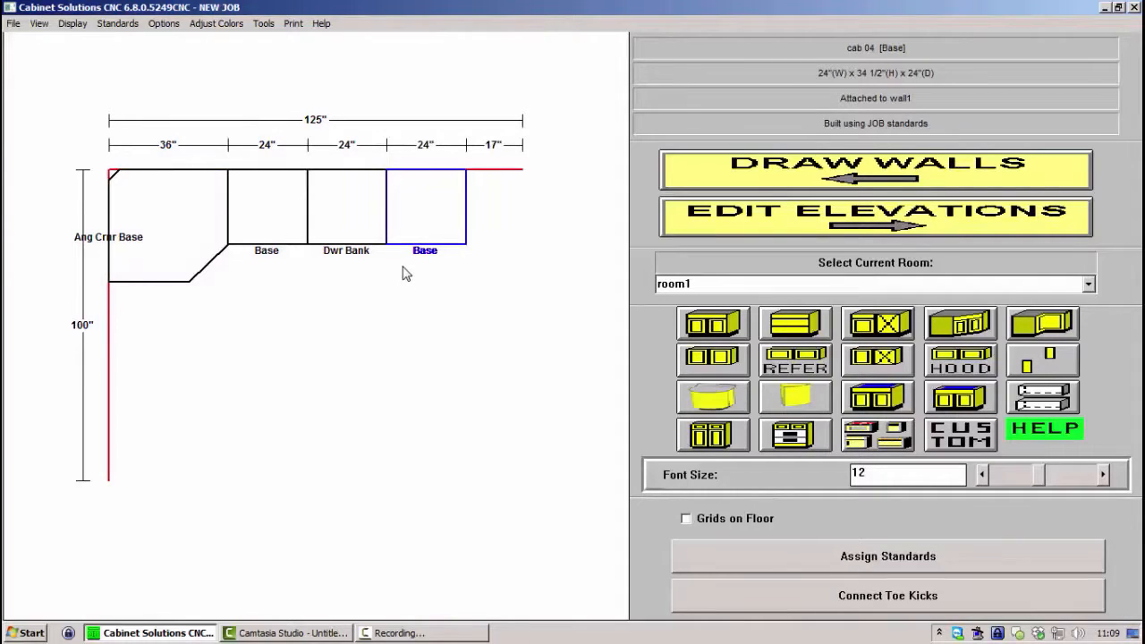
mouse_move(415, 274)
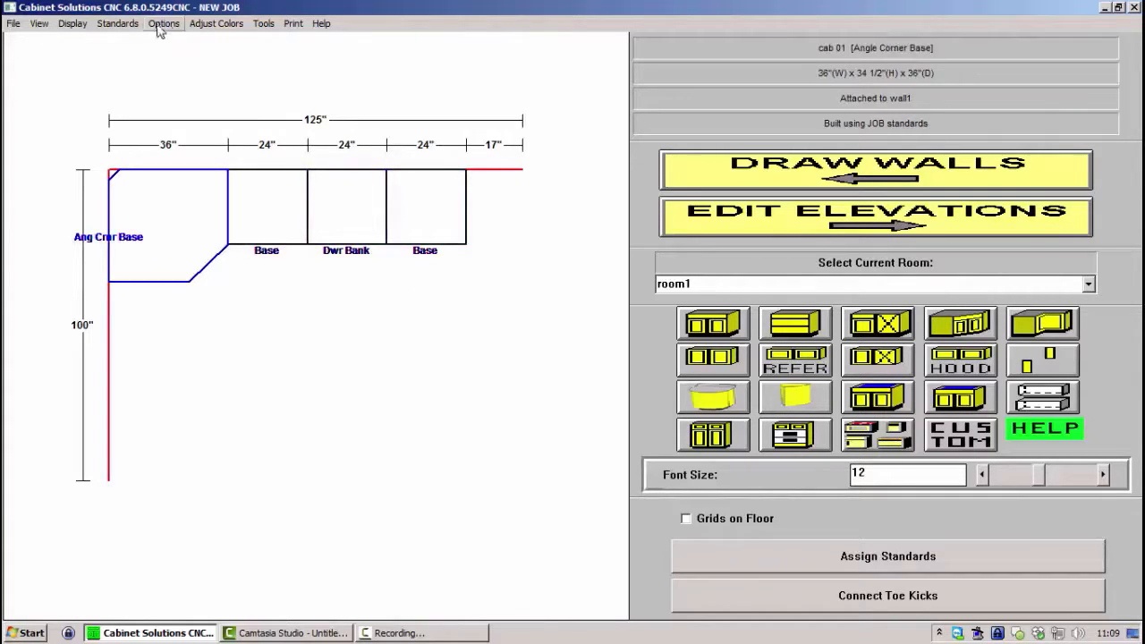
left_click(267, 206)
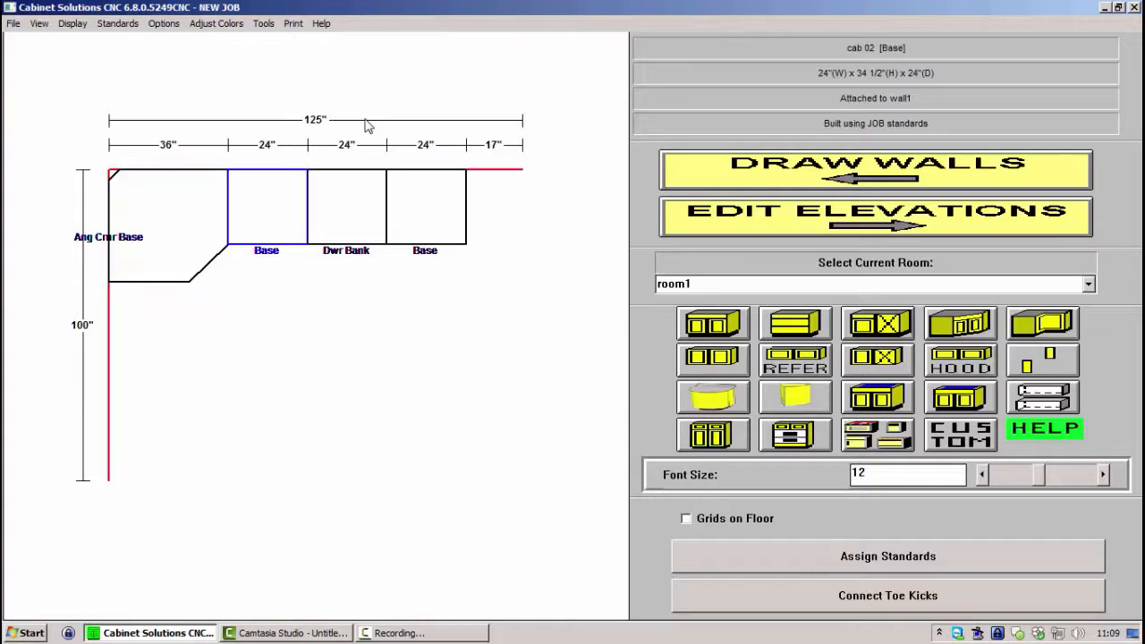
left_click(425, 206)
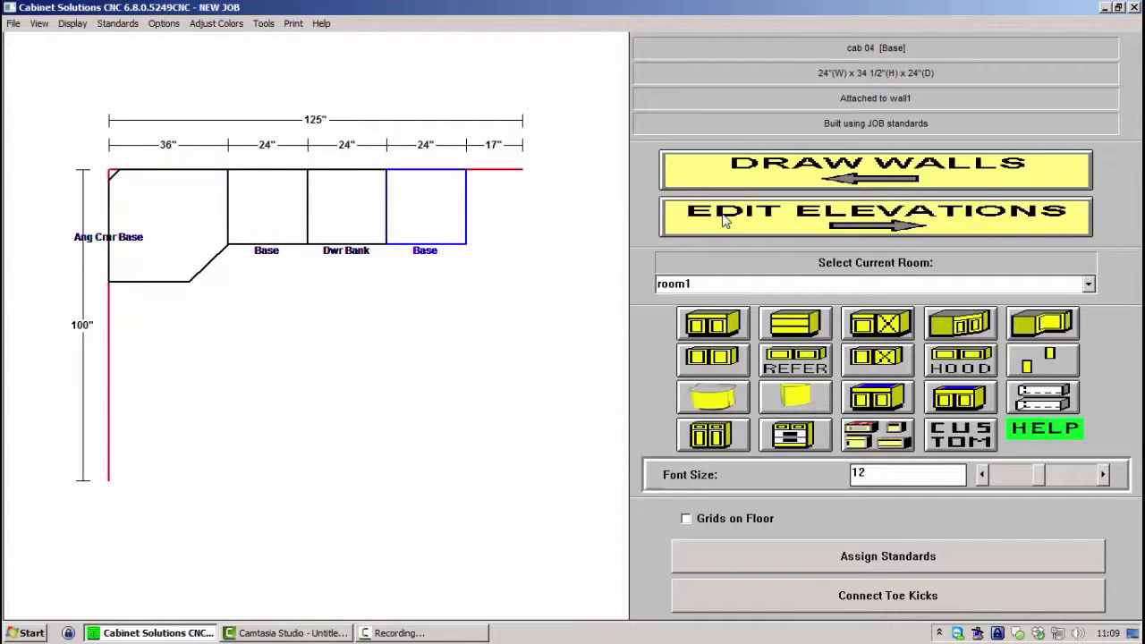
Show the top wall's elevation with cabinet doors, then return via the job standards options
left_click(875, 216)
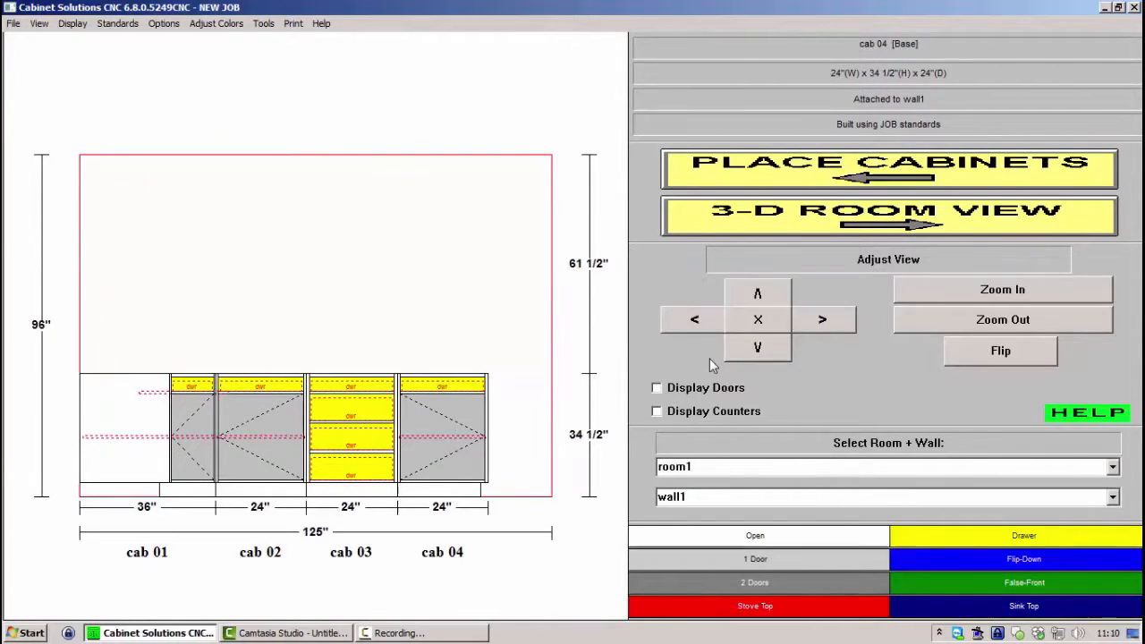
left_click(657, 386)
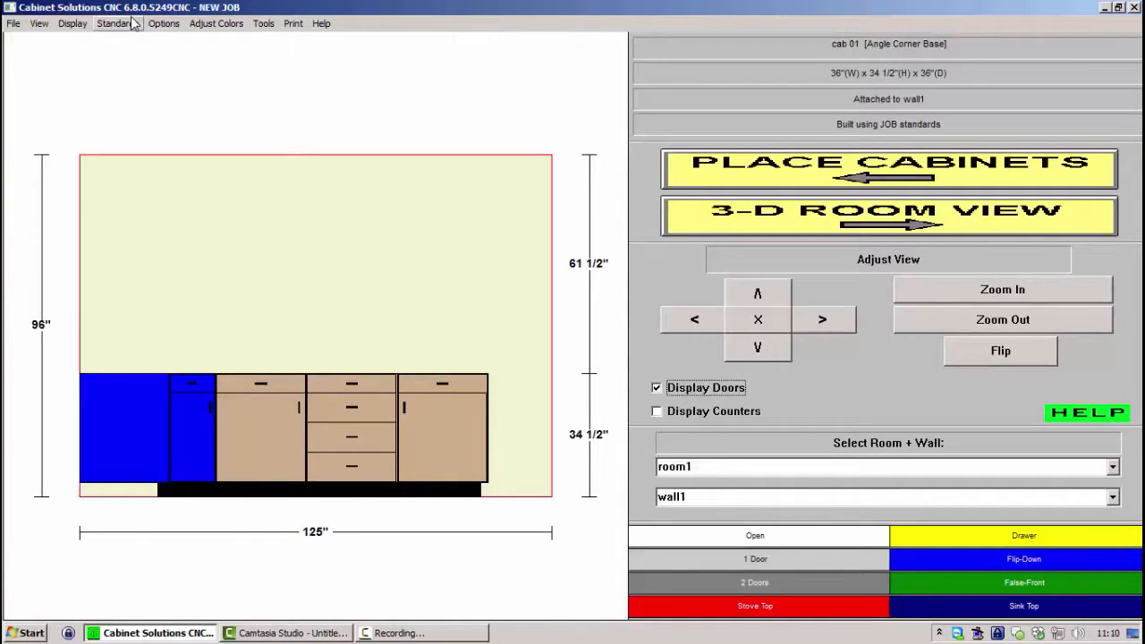
left_click(113, 23)
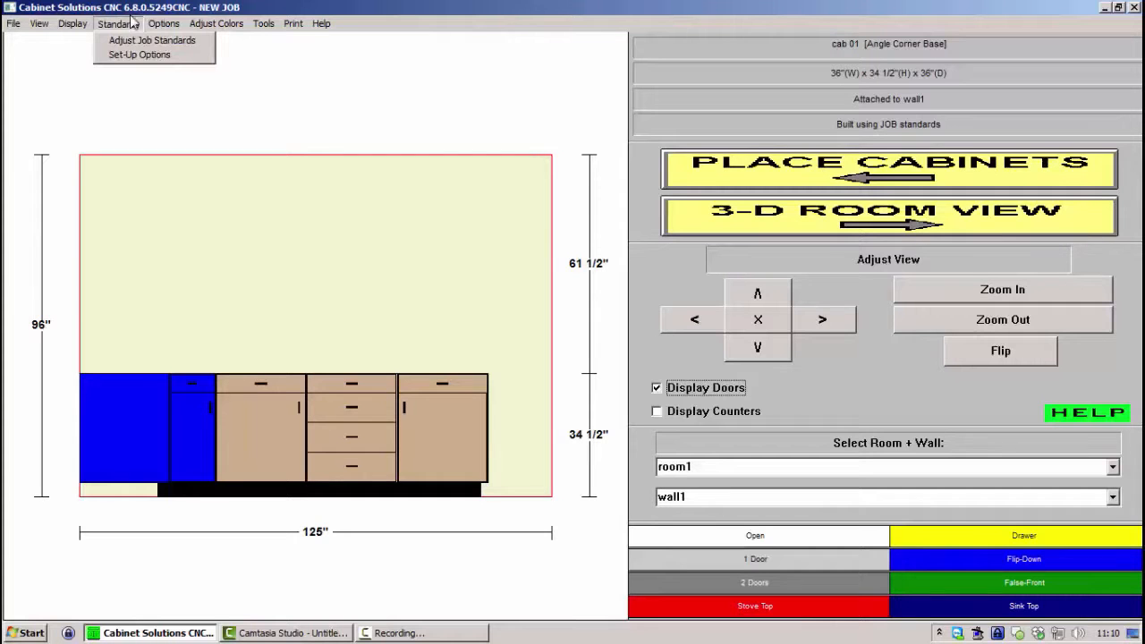
mouse_move(150, 39)
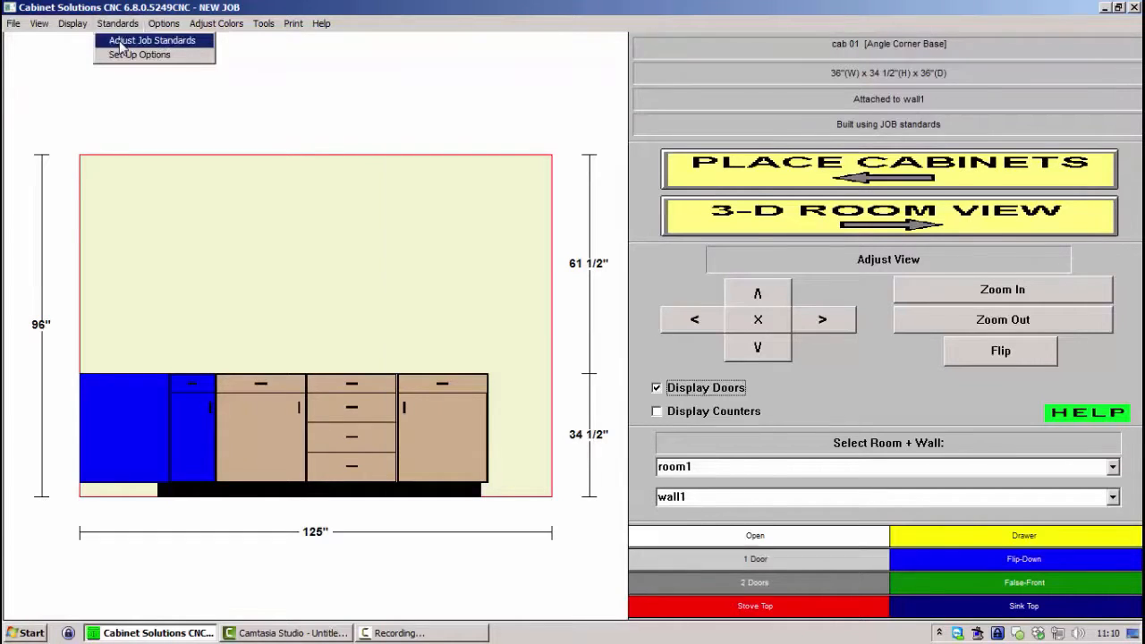
left_click(150, 39)
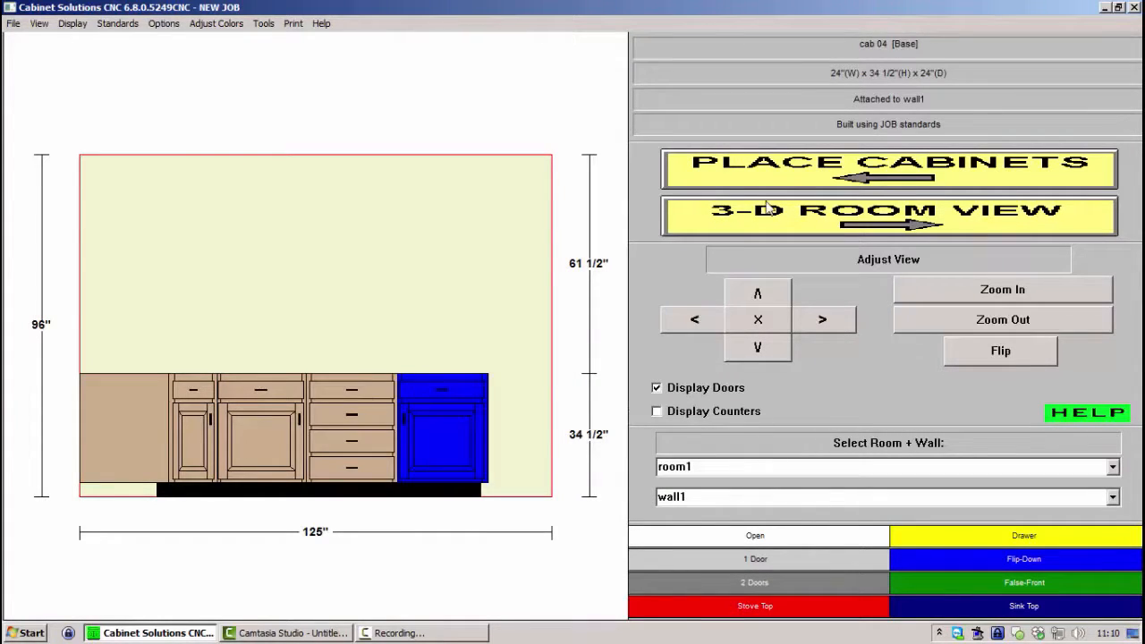
mouse_move(796, 179)
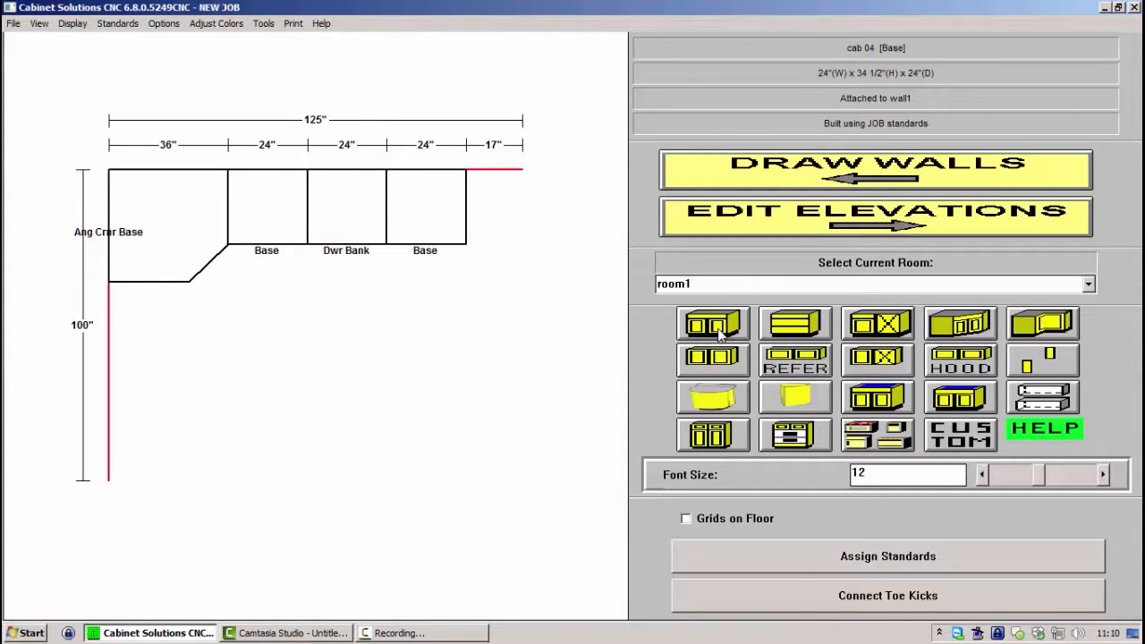
Place a 48-inch base cabinet on the left wall with a drawer bank below it
left_click(712, 324)
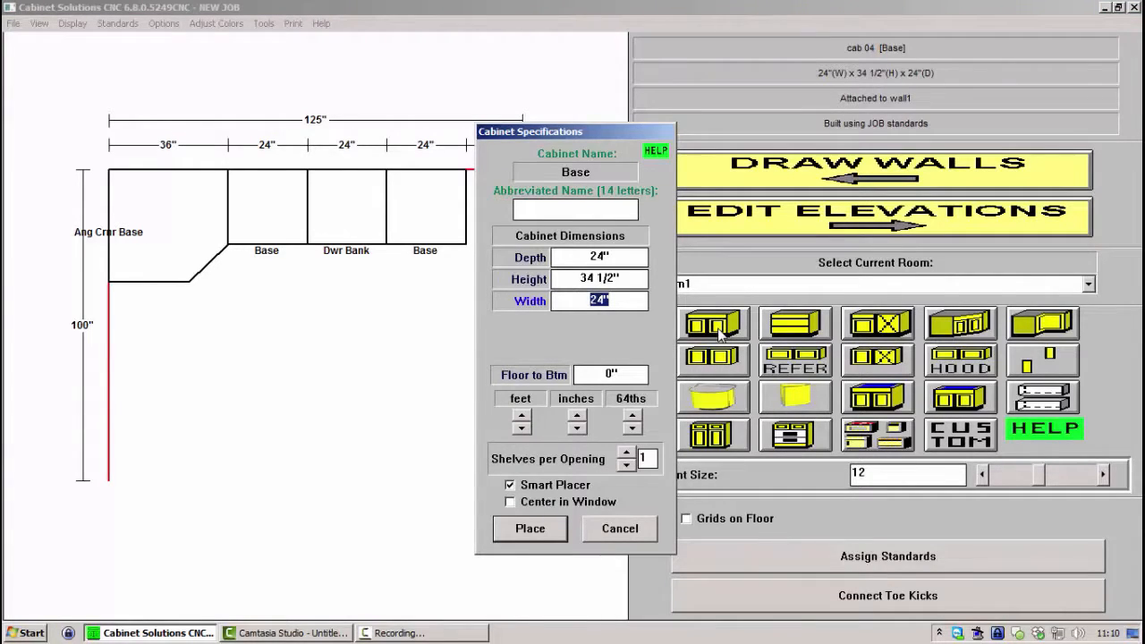
type("48")
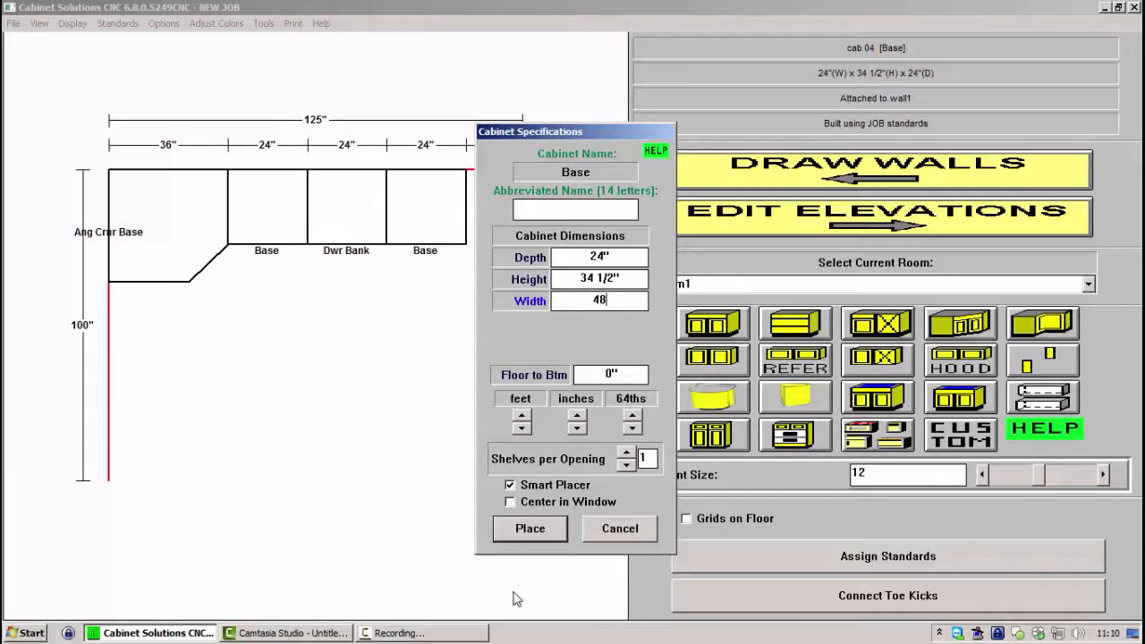
left_click(529, 528)
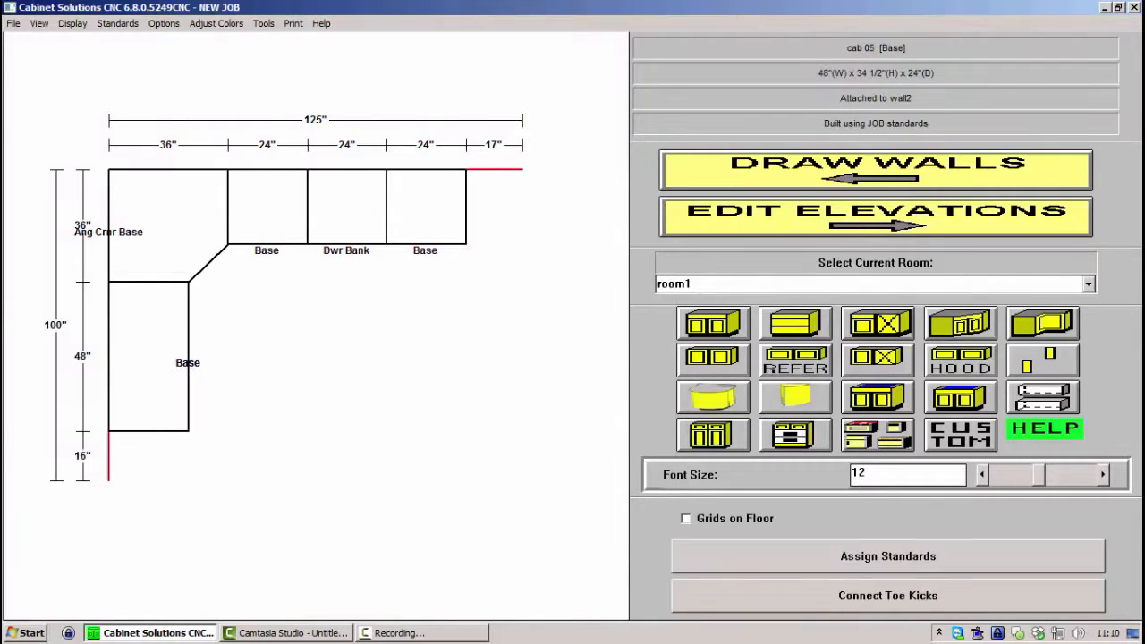
left_click(425, 206)
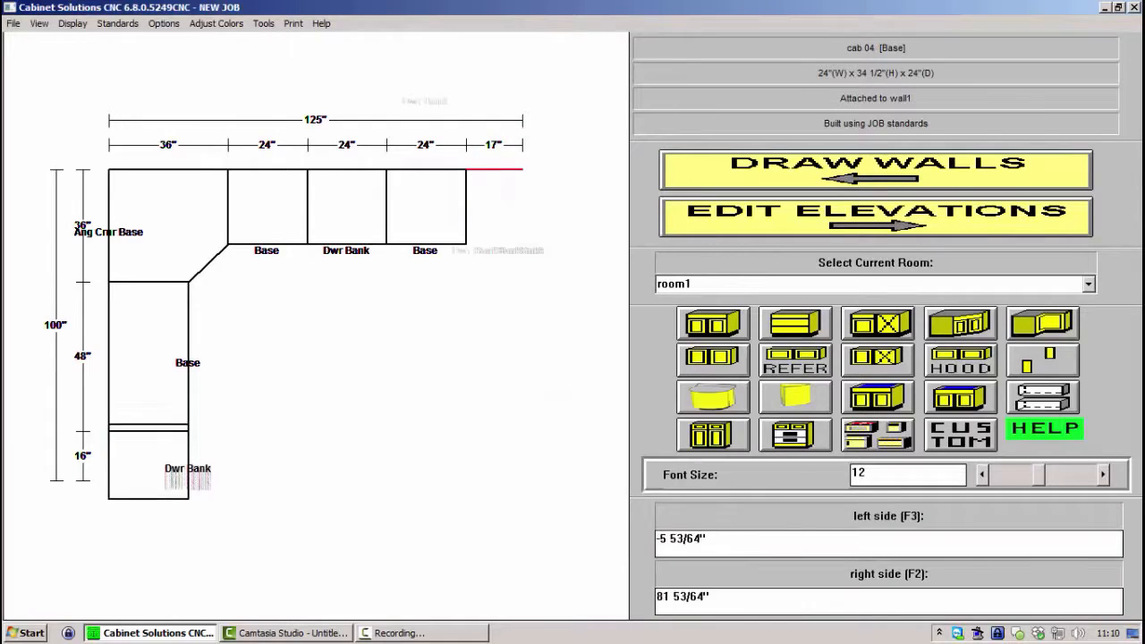
left_click(149, 361)
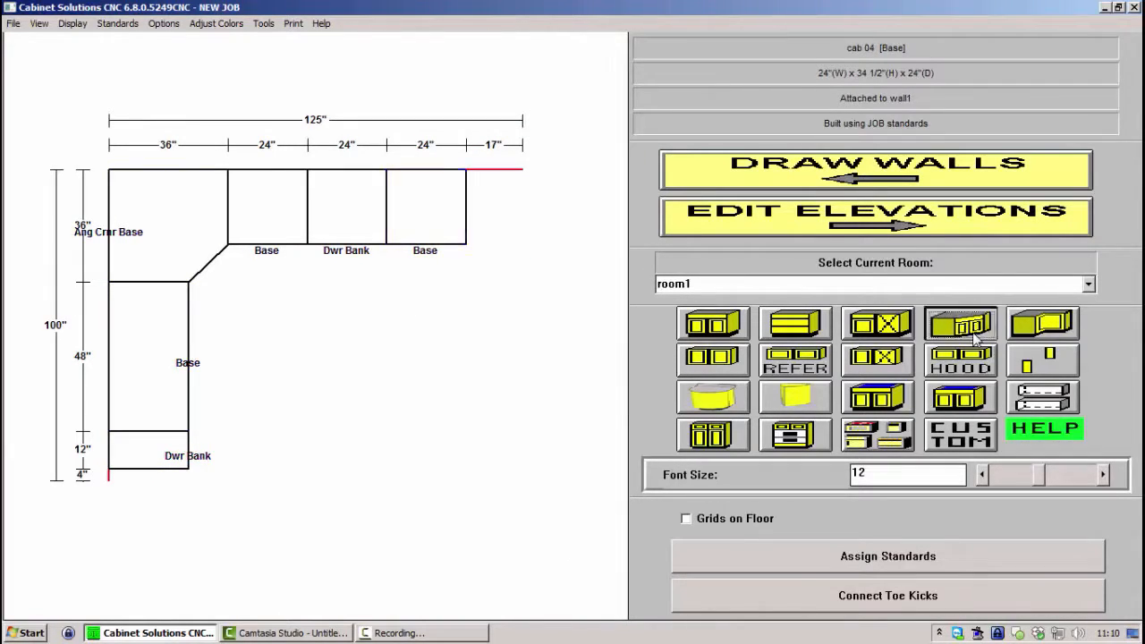
Place a 36-inch angle corner upper and a long upper along the back wall
left_click(959, 324)
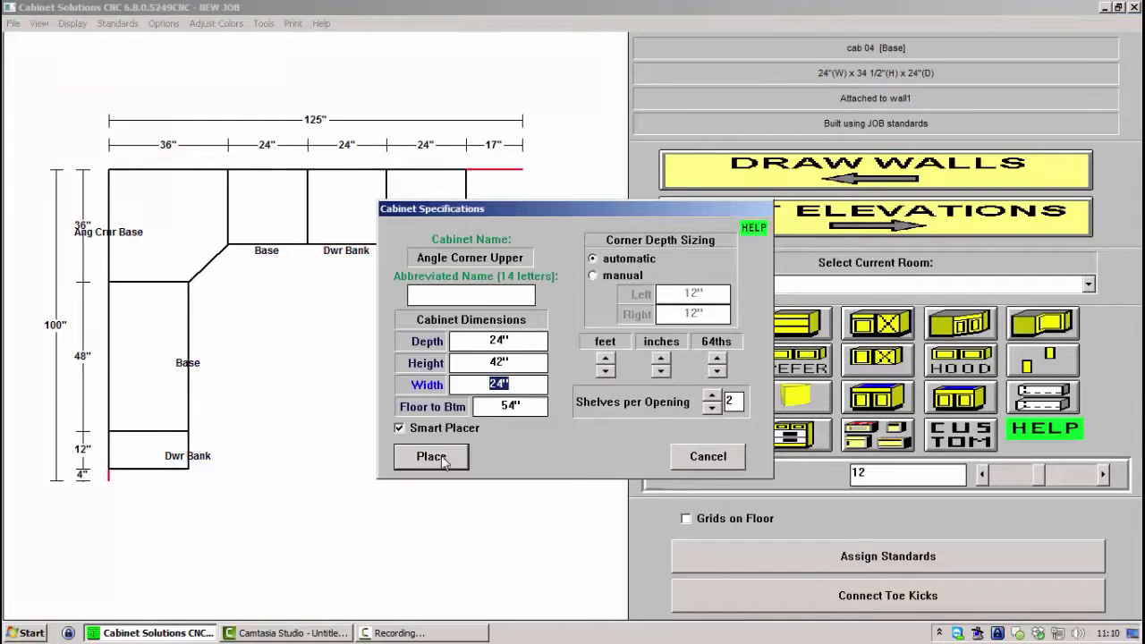
type("36\"")
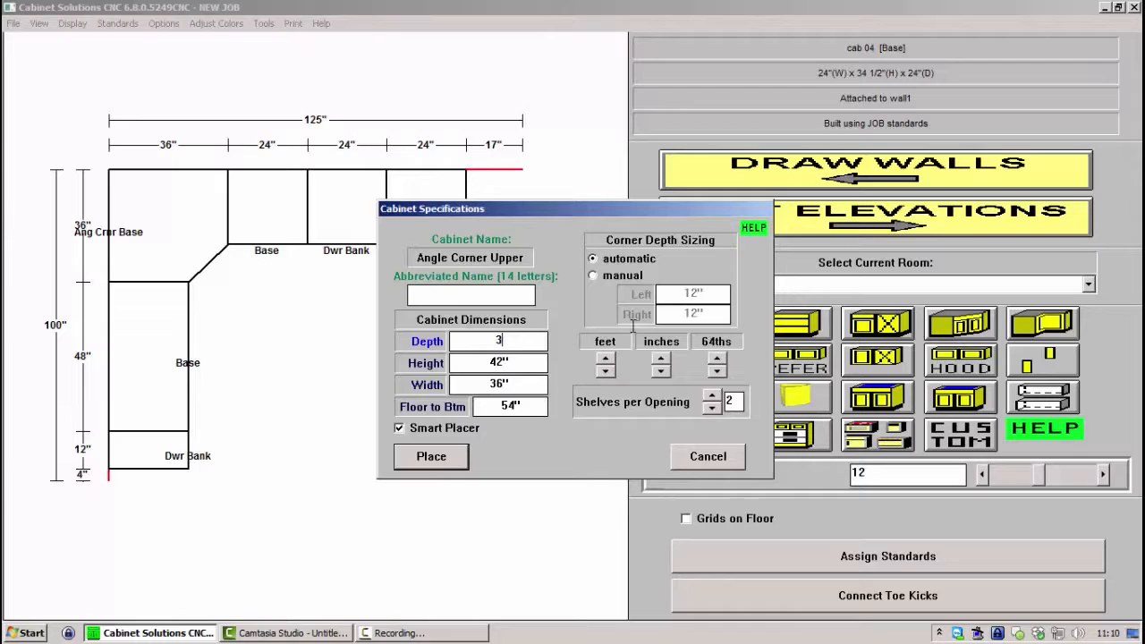
left_click(430, 457)
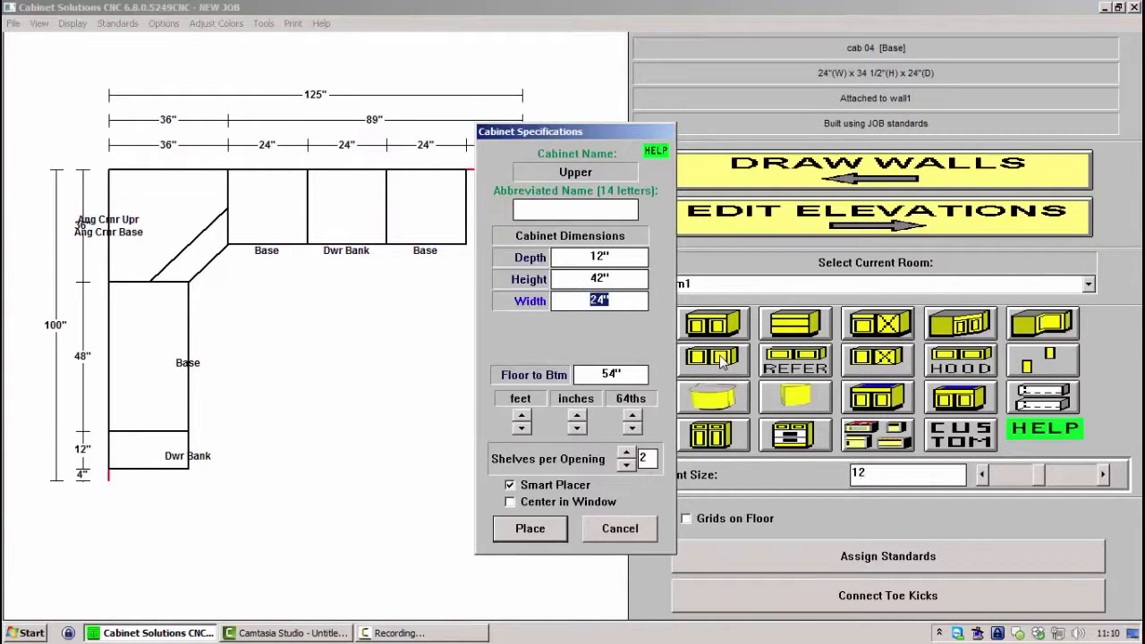
left_click(529, 528)
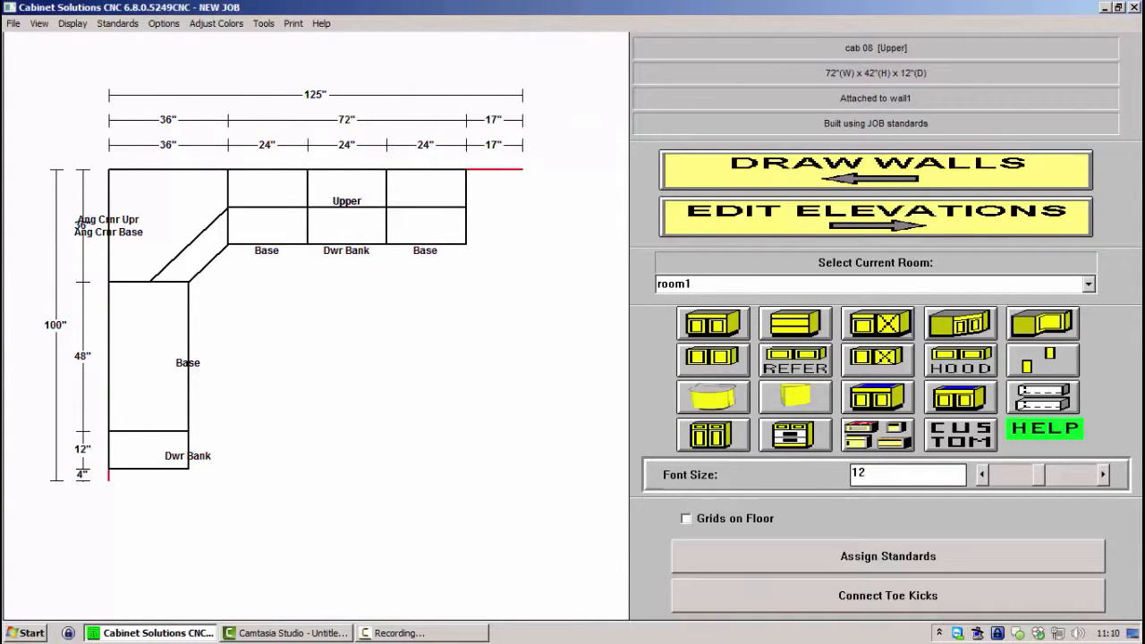
Split the long upper into three equal cabinets and place two uppers on the left wall
left_click(347, 193)
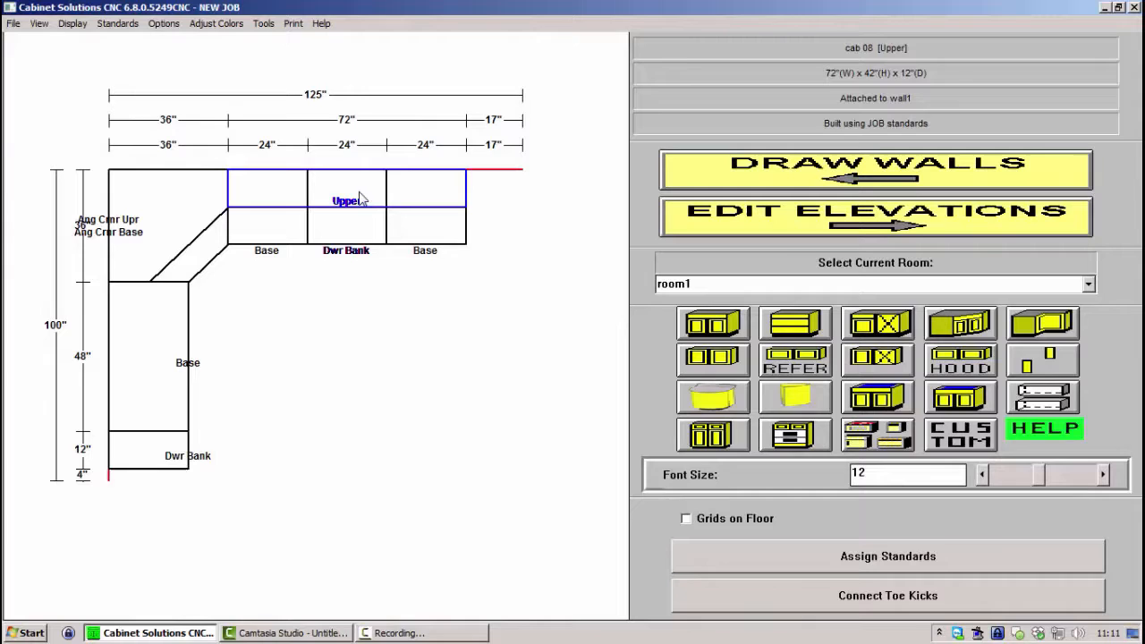
mouse_move(361, 195)
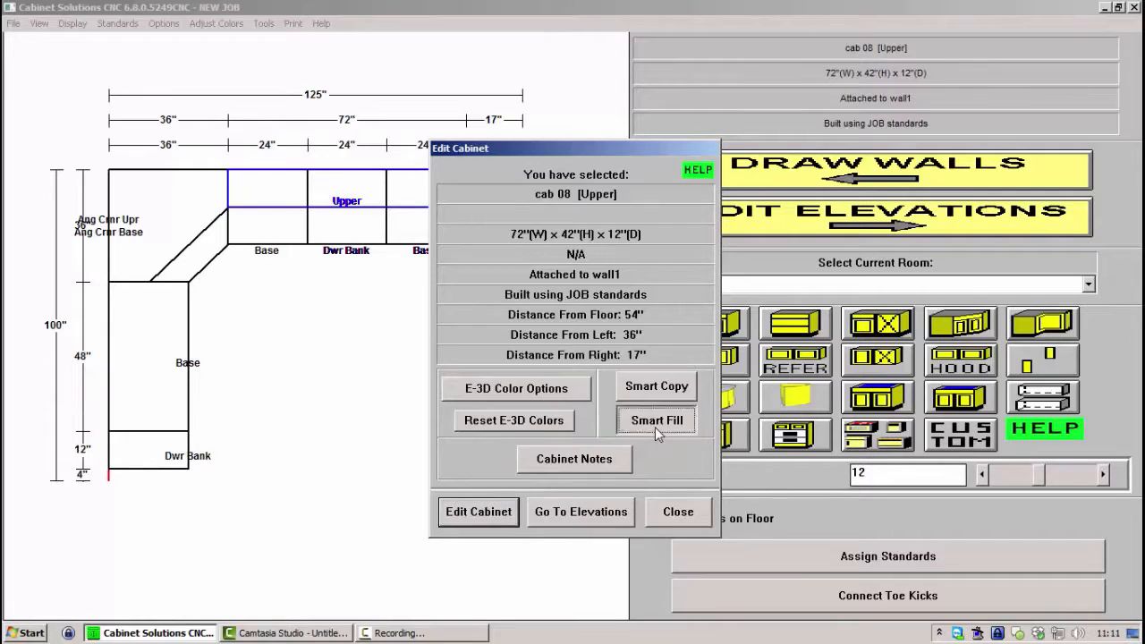
left_click(655, 419)
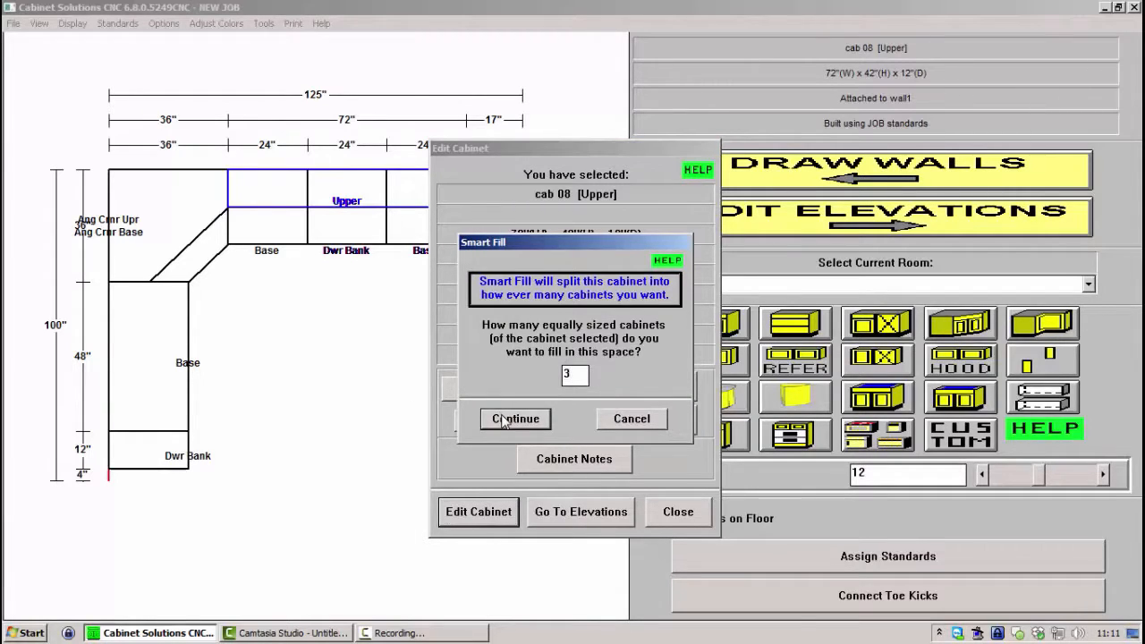
left_click(515, 419)
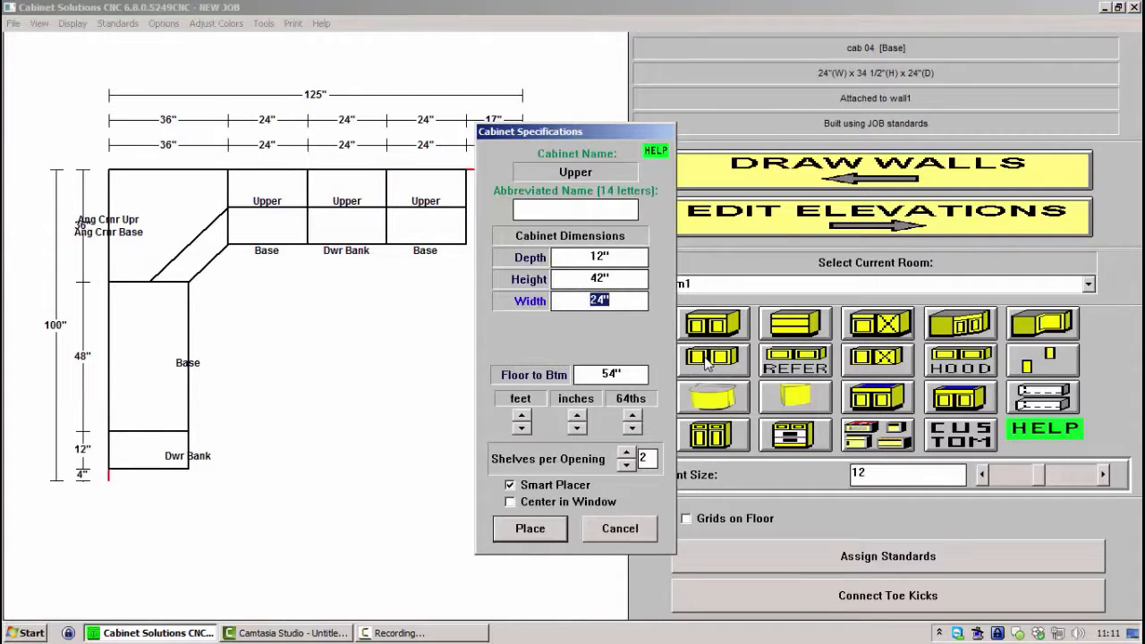
left_click(530, 528)
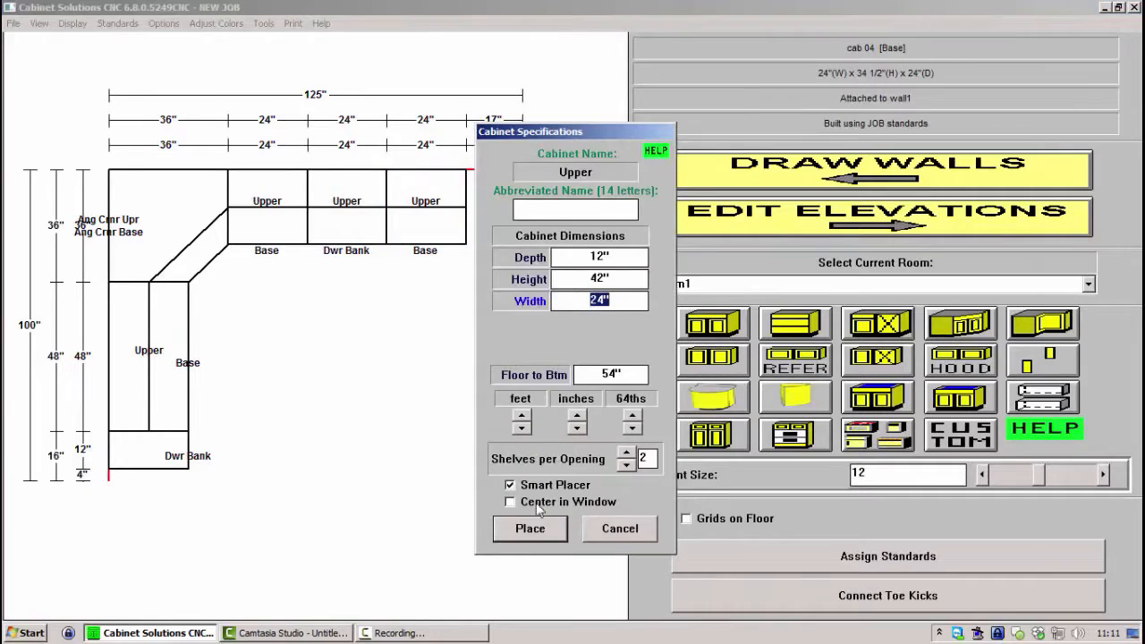
left_click(530, 528)
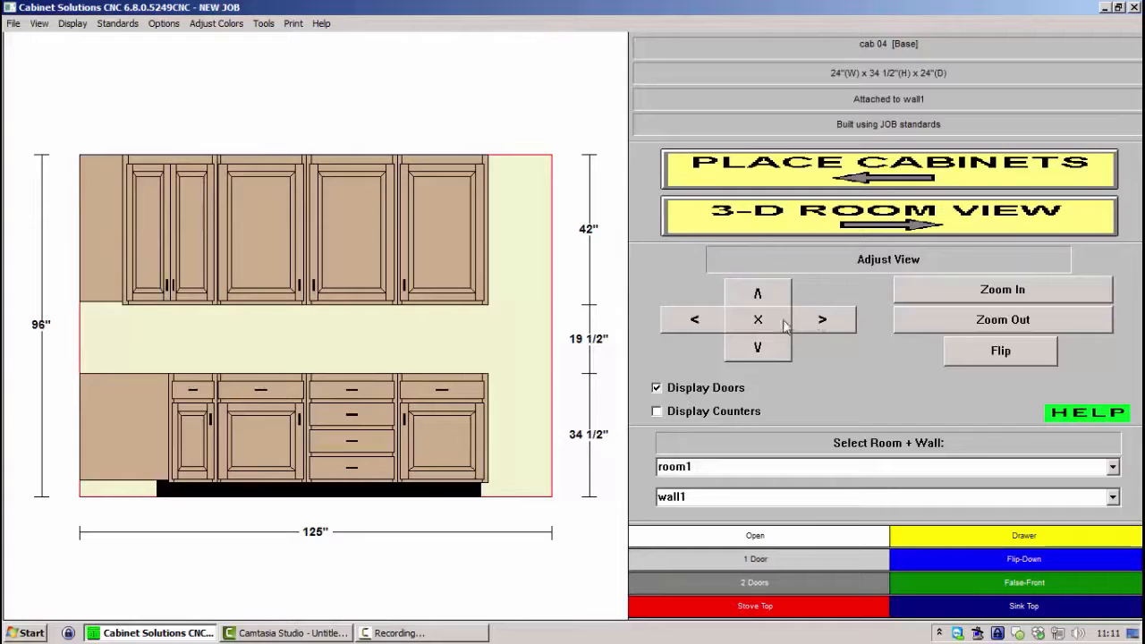
Switch the elevation to wall 2 to reach the 48-inch base cabinet
left_click(1112, 497)
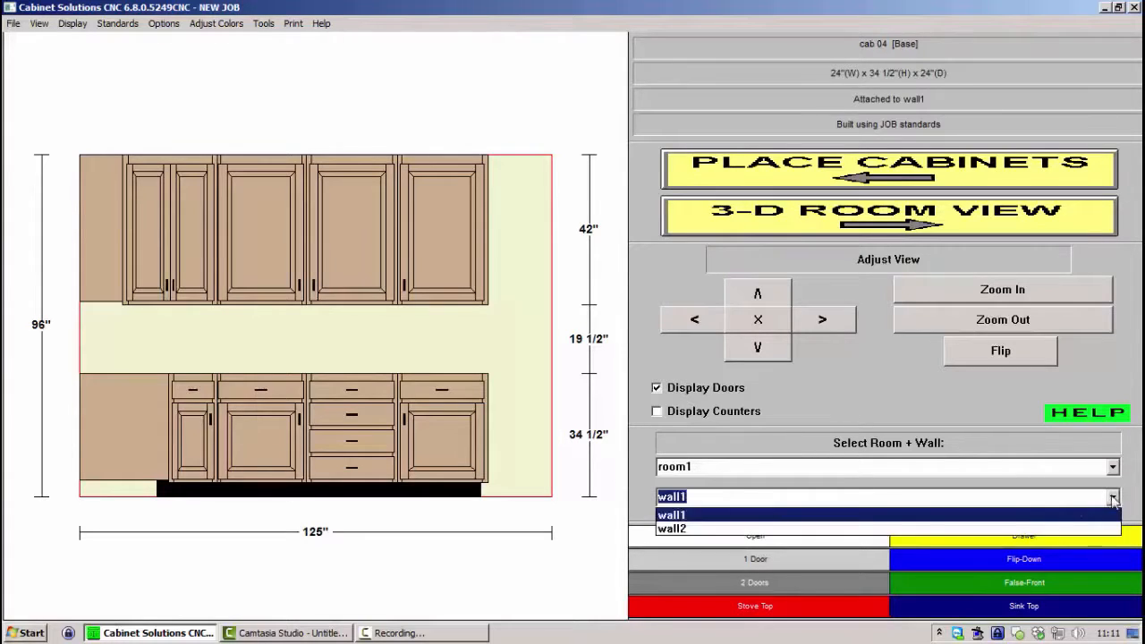
left_click(673, 528)
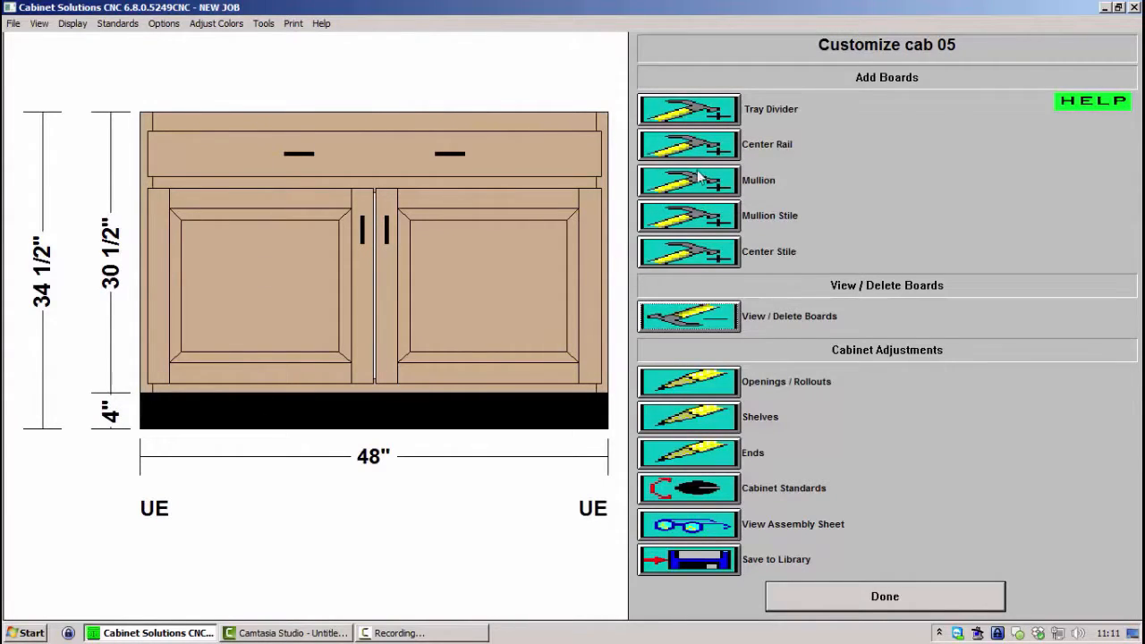
Add a centred mullion whose partition does not split the other boards
left_click(689, 179)
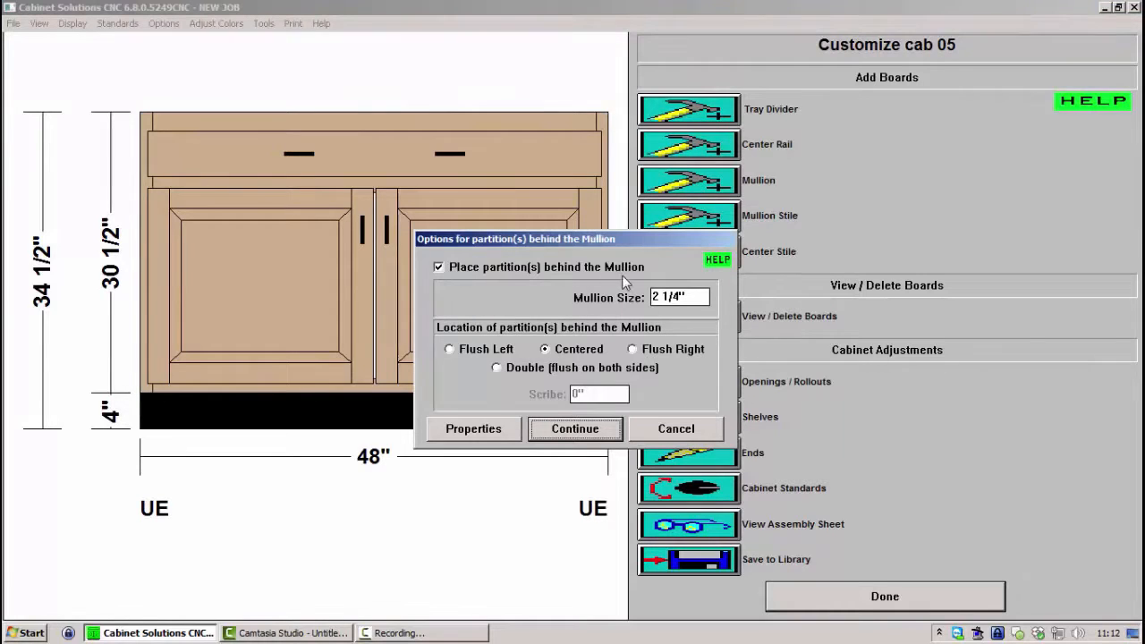
left_click(472, 429)
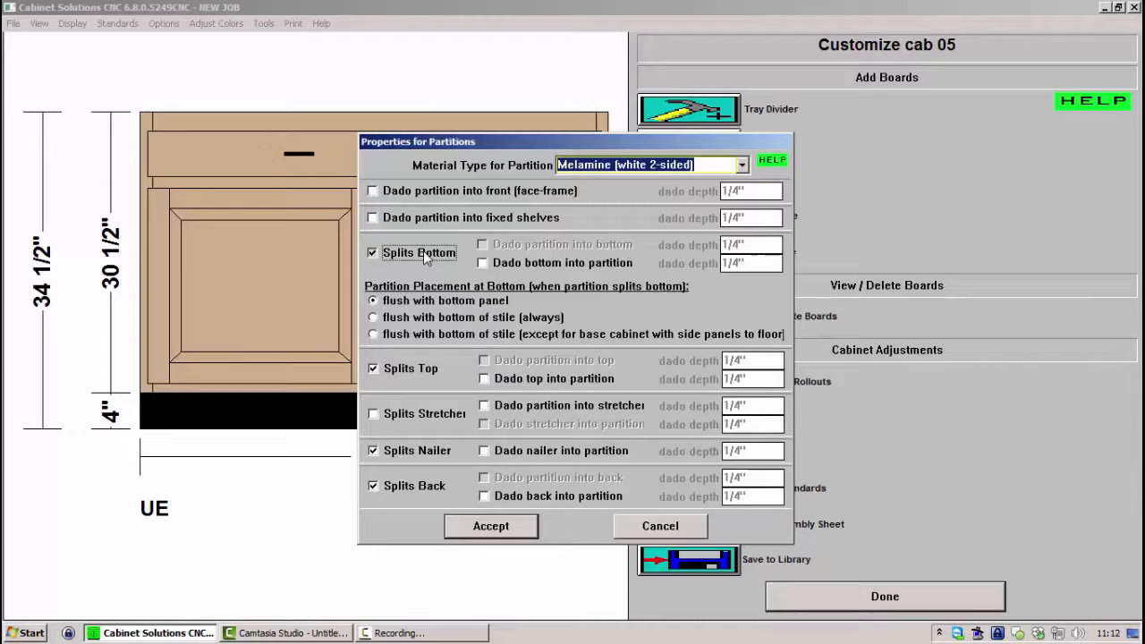
left_click(372, 252)
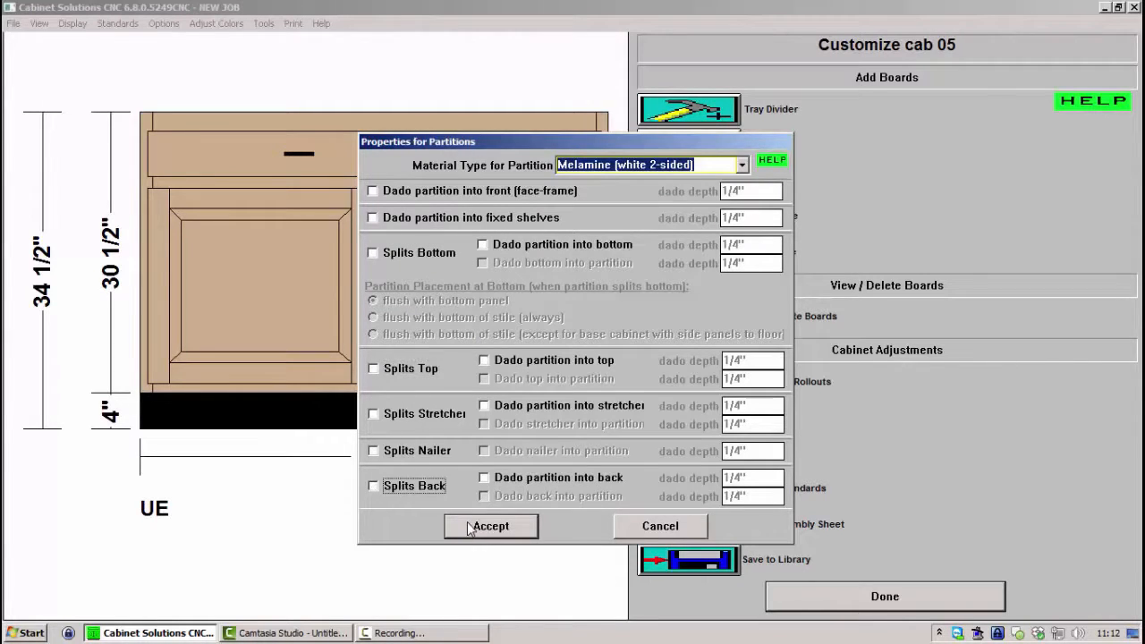
left_click(491, 526)
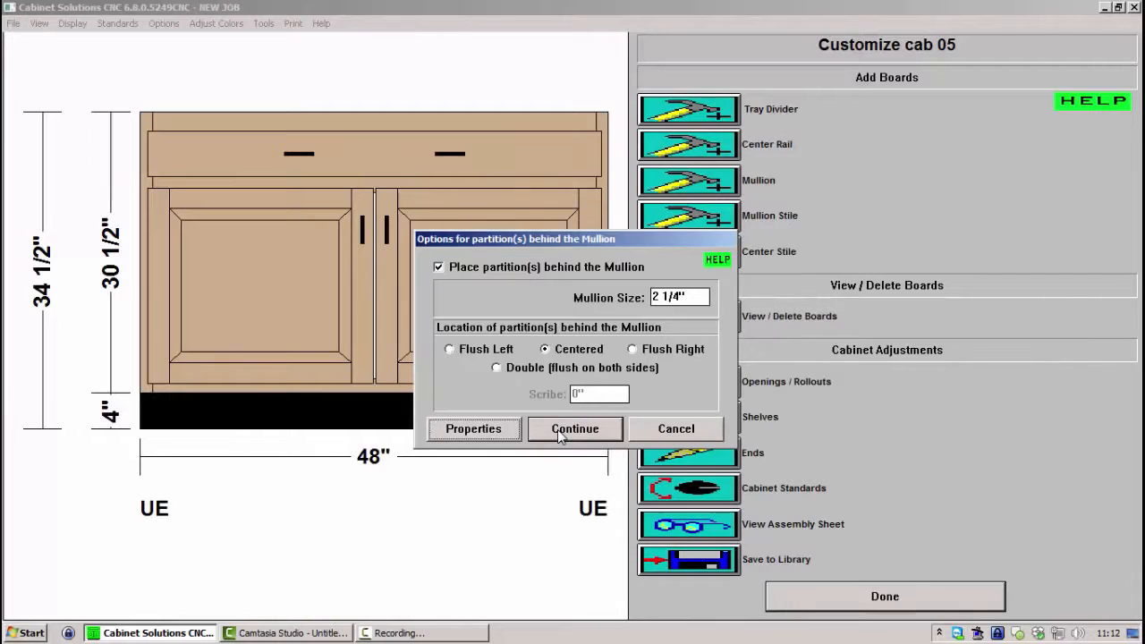
left_click(574, 429)
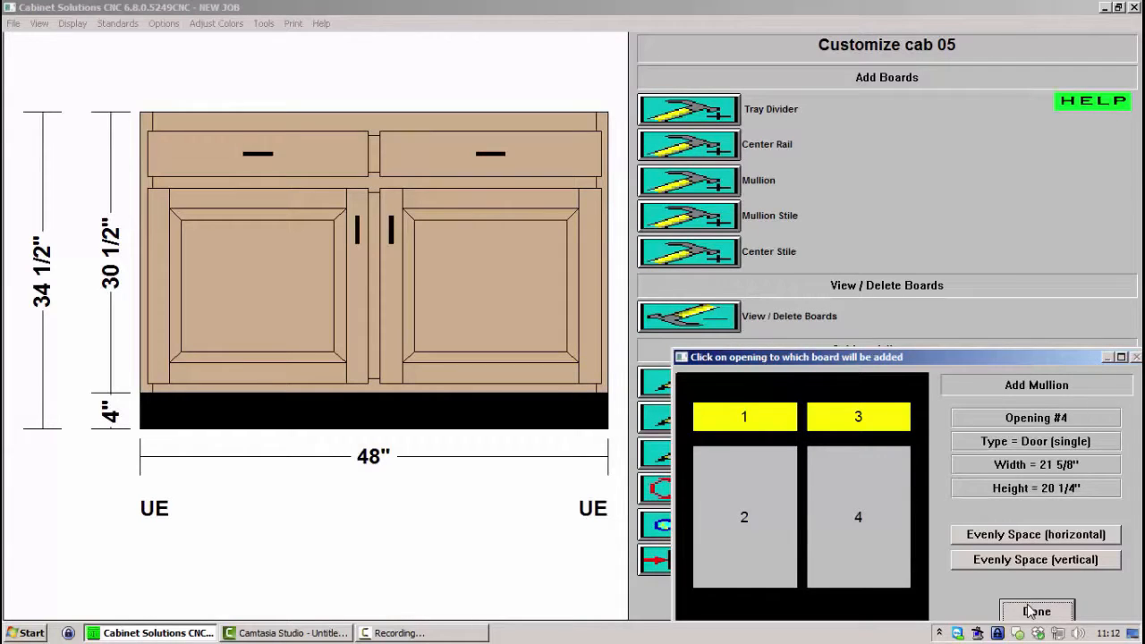
left_click(1036, 612)
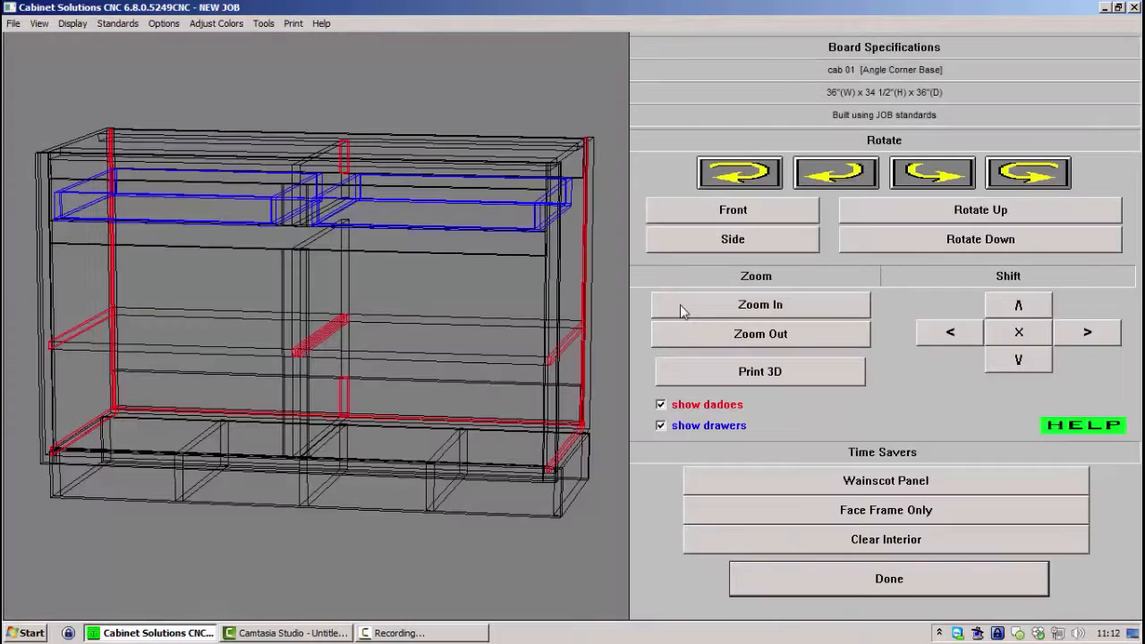
Zoom in on the 3D board view and page through cab 05's assembly sheet
left_click(318, 179)
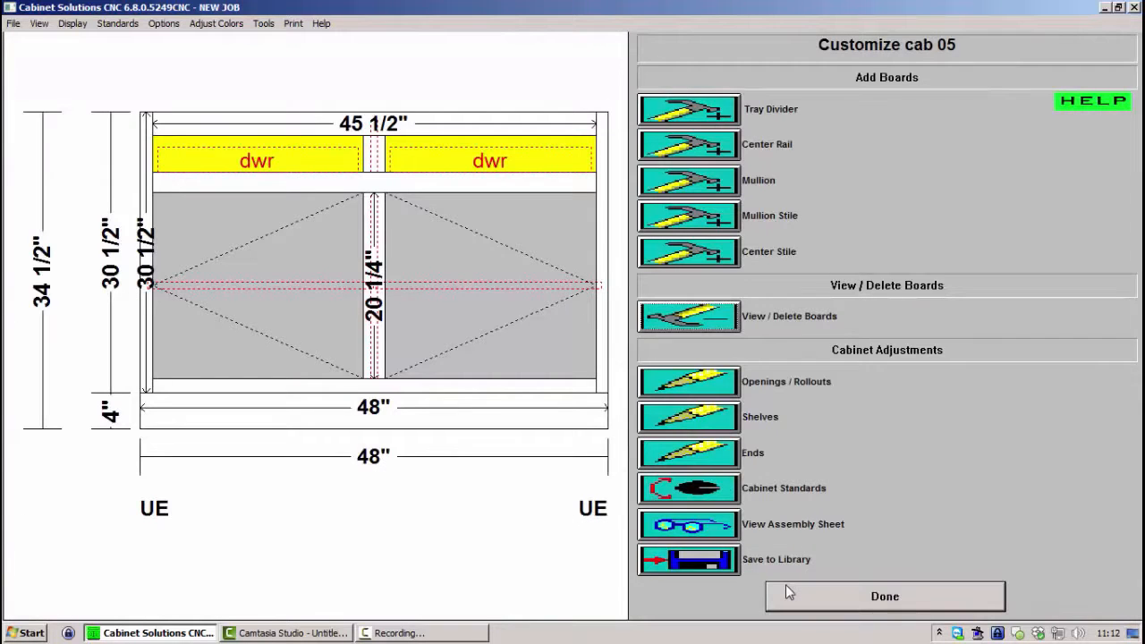
mouse_move(715, 519)
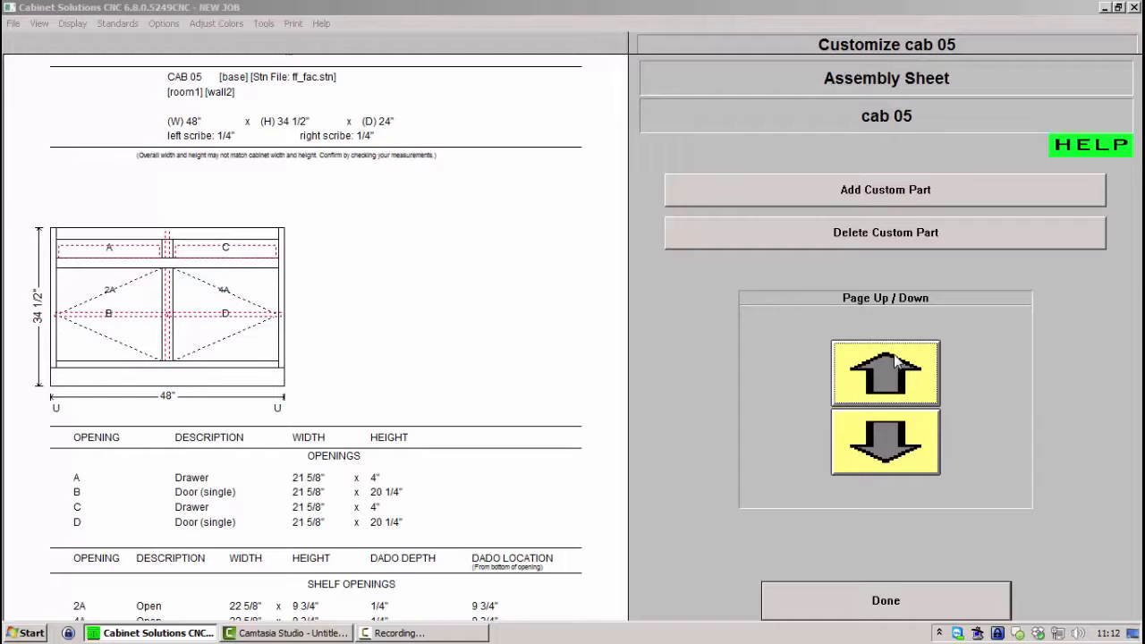
left_click(883, 441)
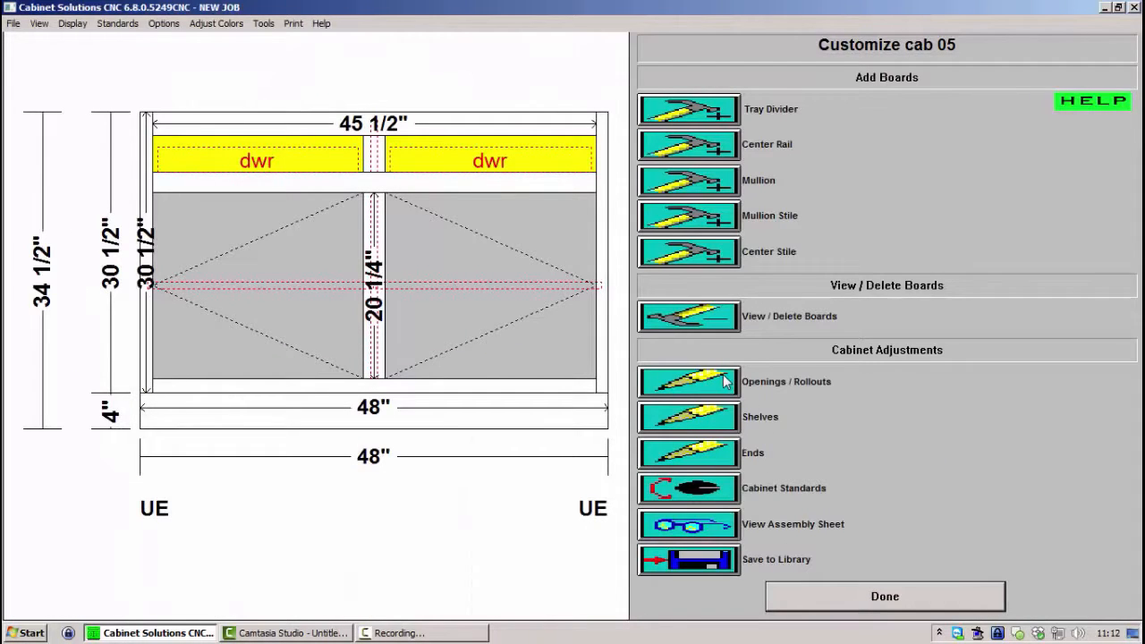
Convert cab 05's lower right door opening into a drawer opening
left_click(689, 381)
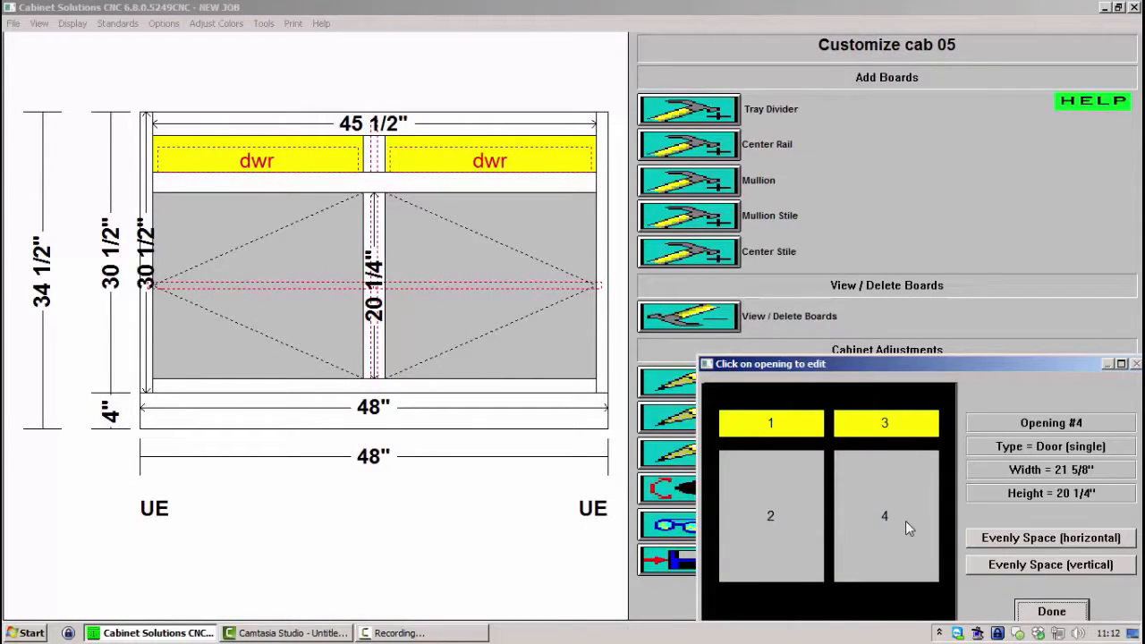
left_click(883, 516)
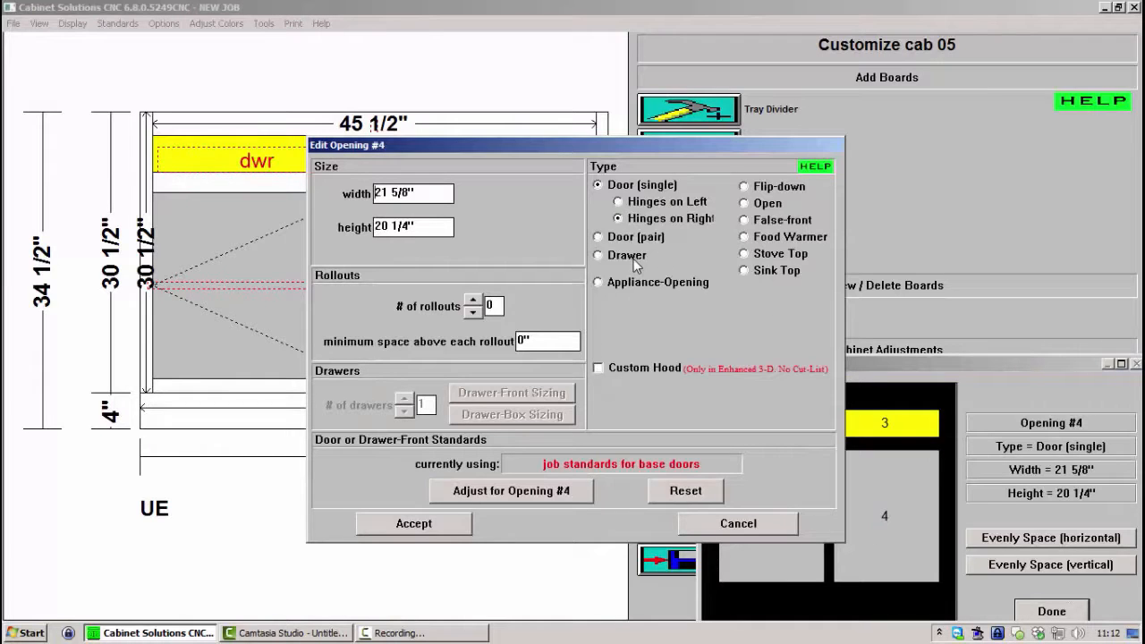
left_click(413, 523)
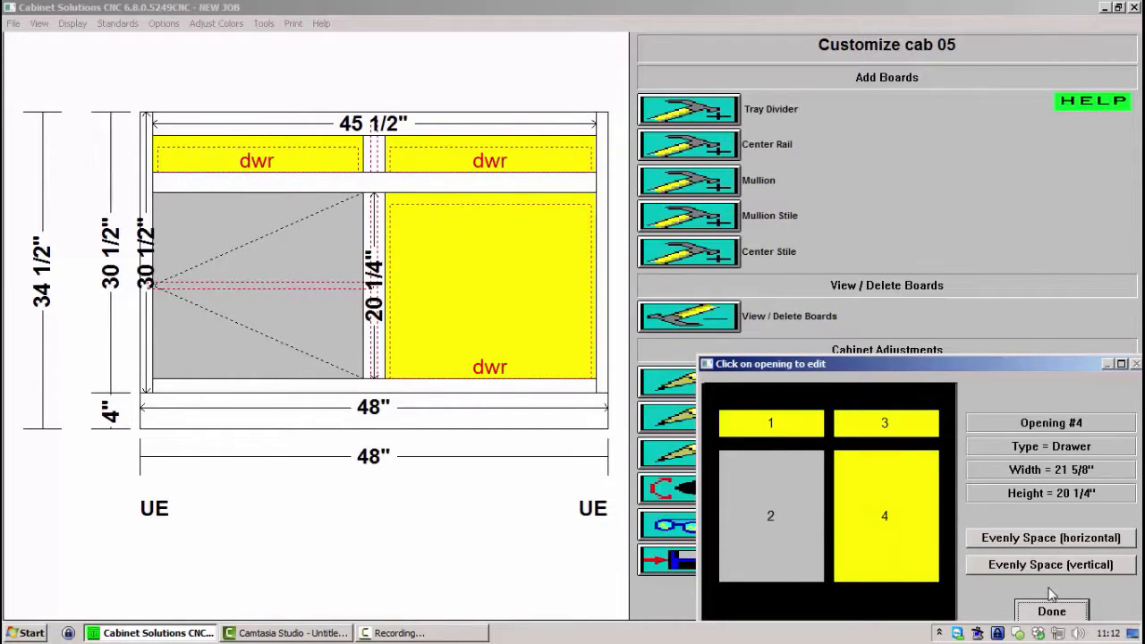
Add center rails to the right-hand drawer opening, giving three evenly spaced drawers
left_click(687, 143)
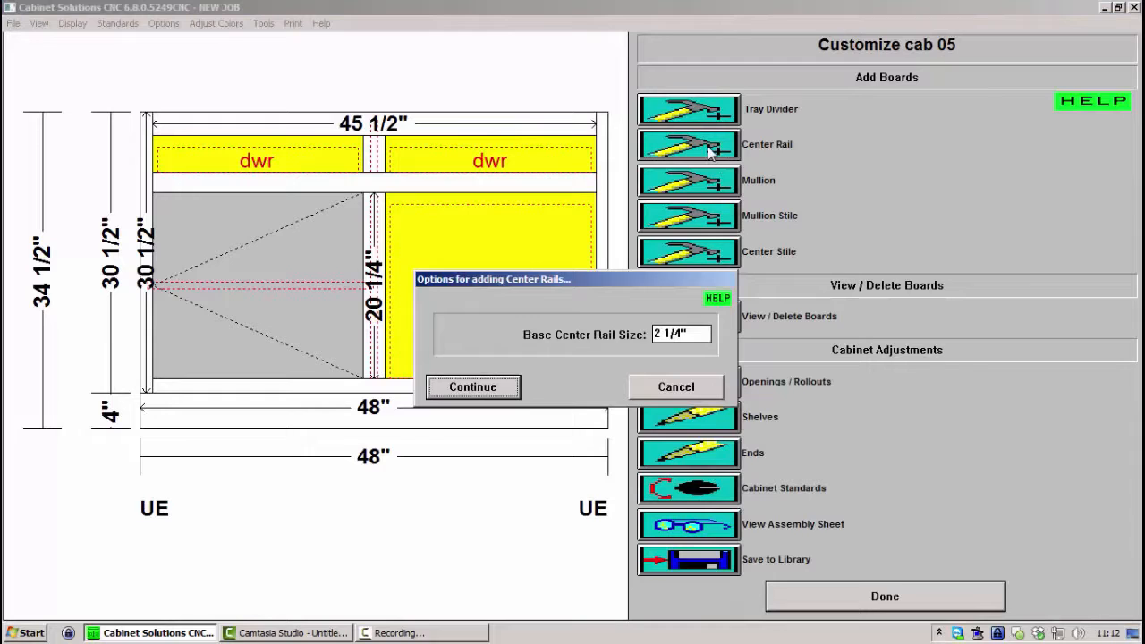
left_click(472, 386)
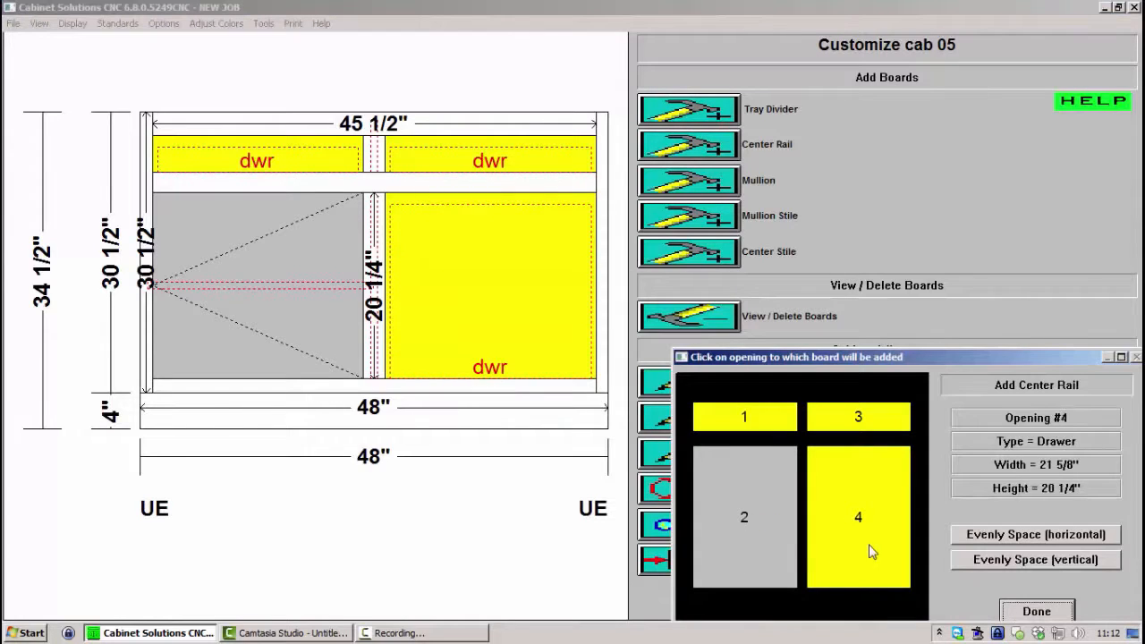
left_click(1036, 612)
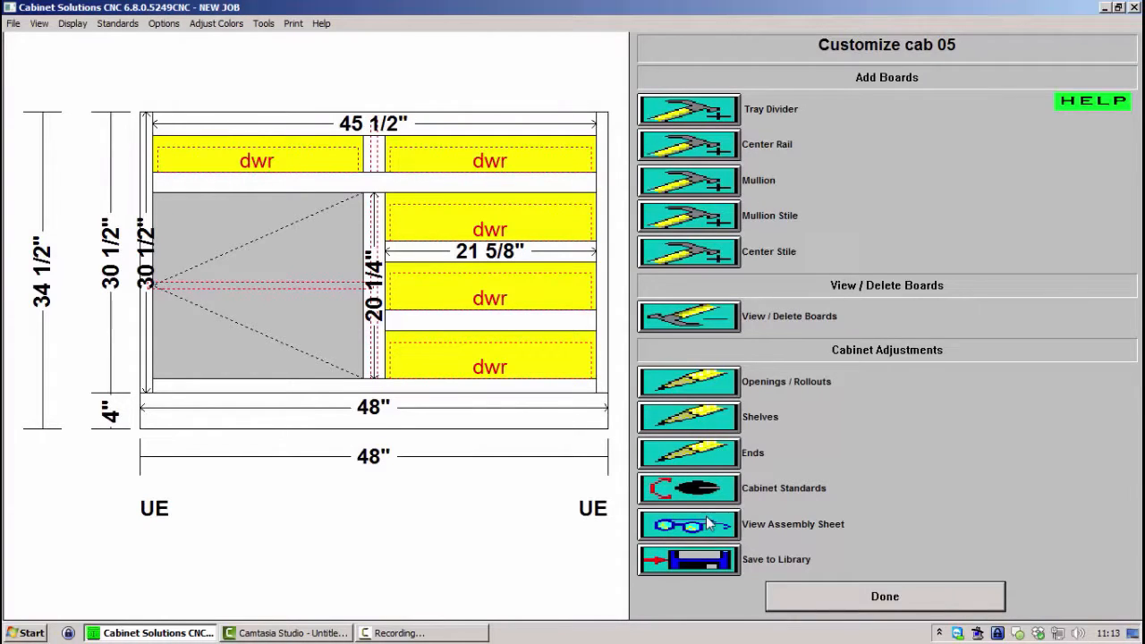
left_click(884, 595)
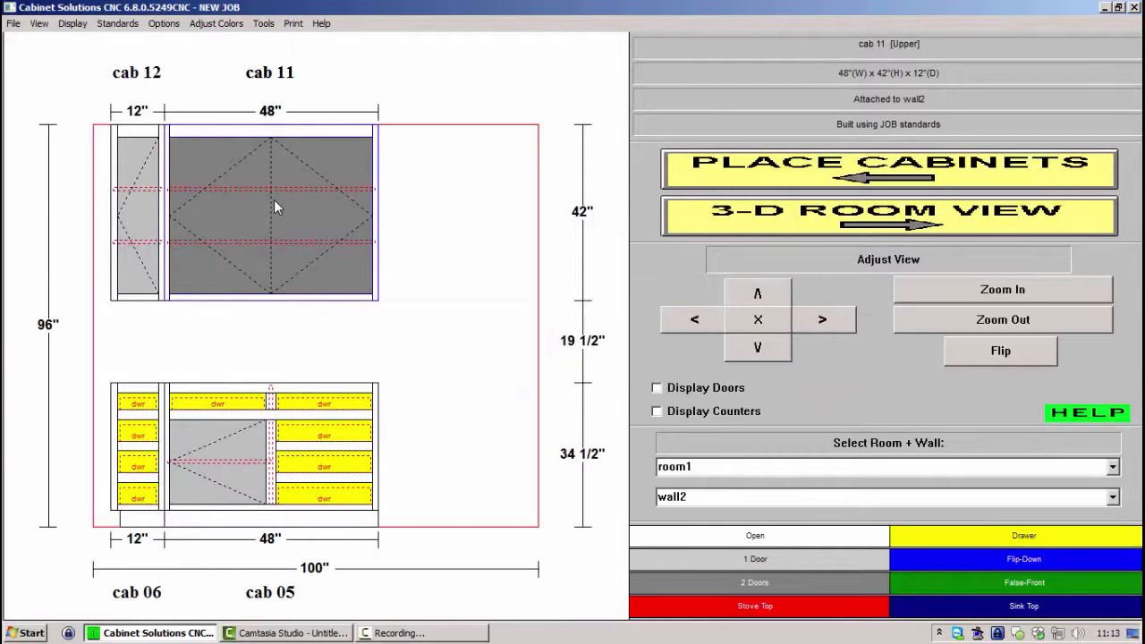
Set cab 11's partition properties to split the bottom, nailer and back, and accept them
double_click(272, 211)
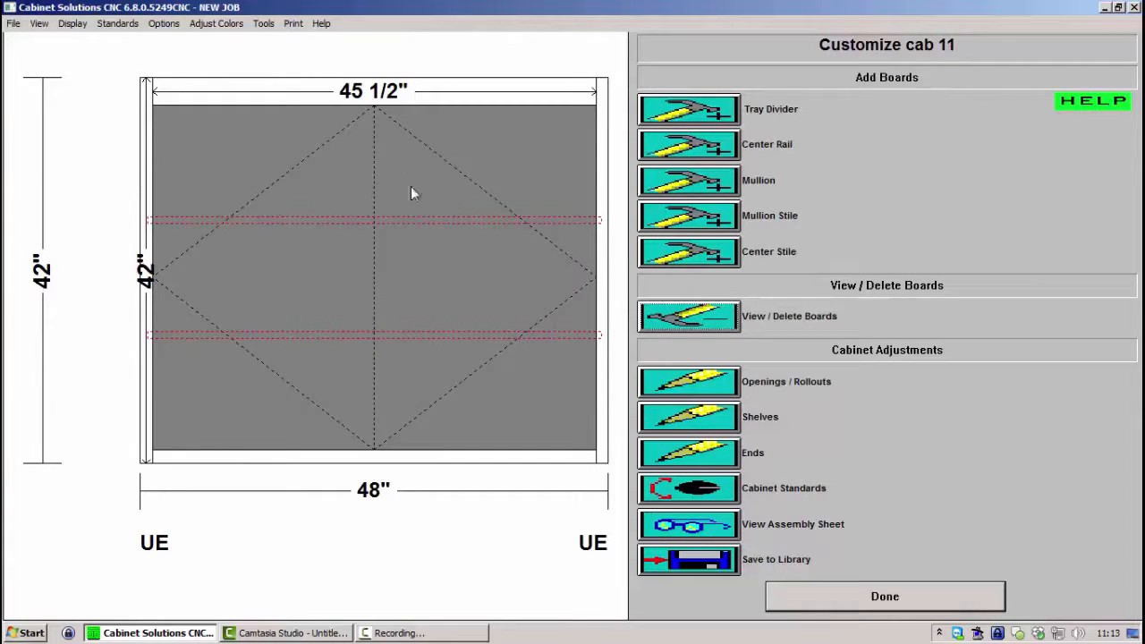
mouse_move(696, 225)
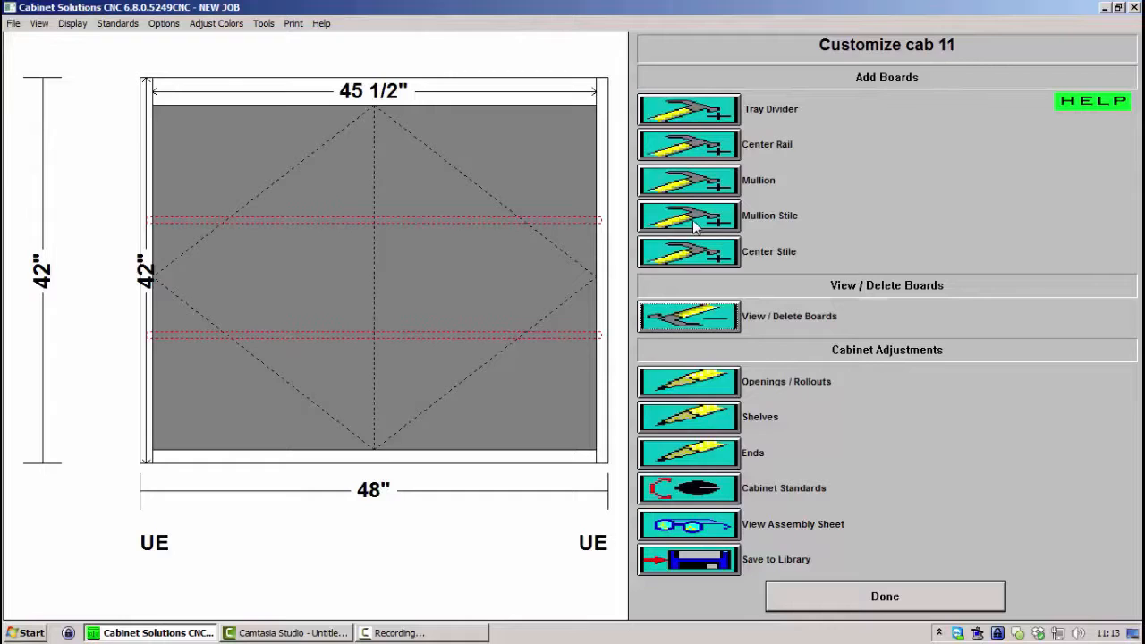
mouse_move(336, 421)
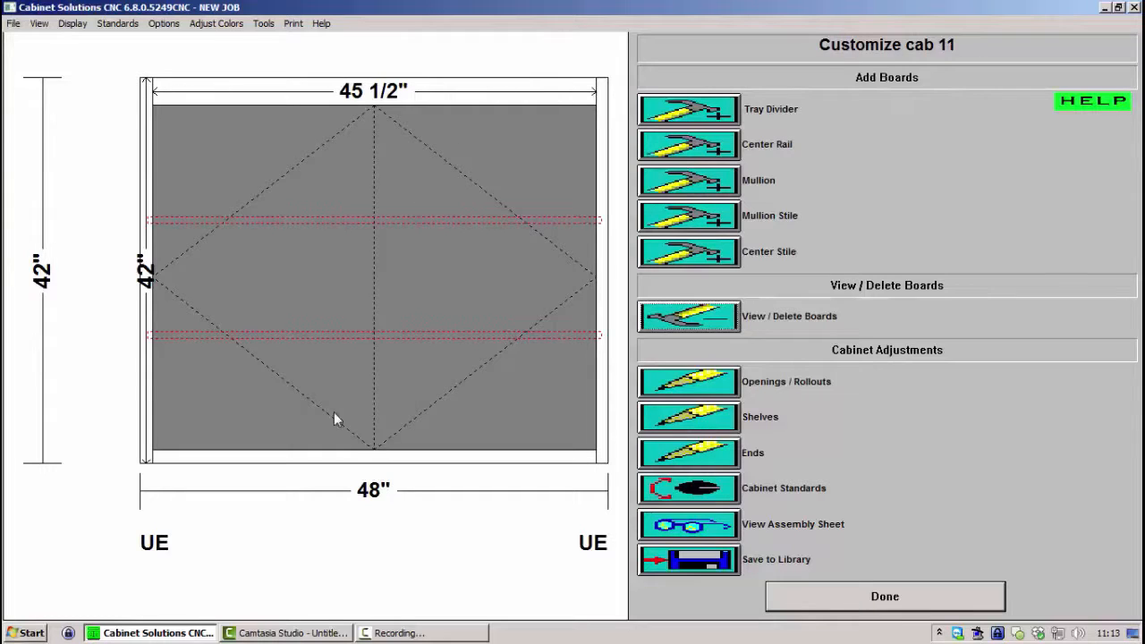
mouse_move(594, 347)
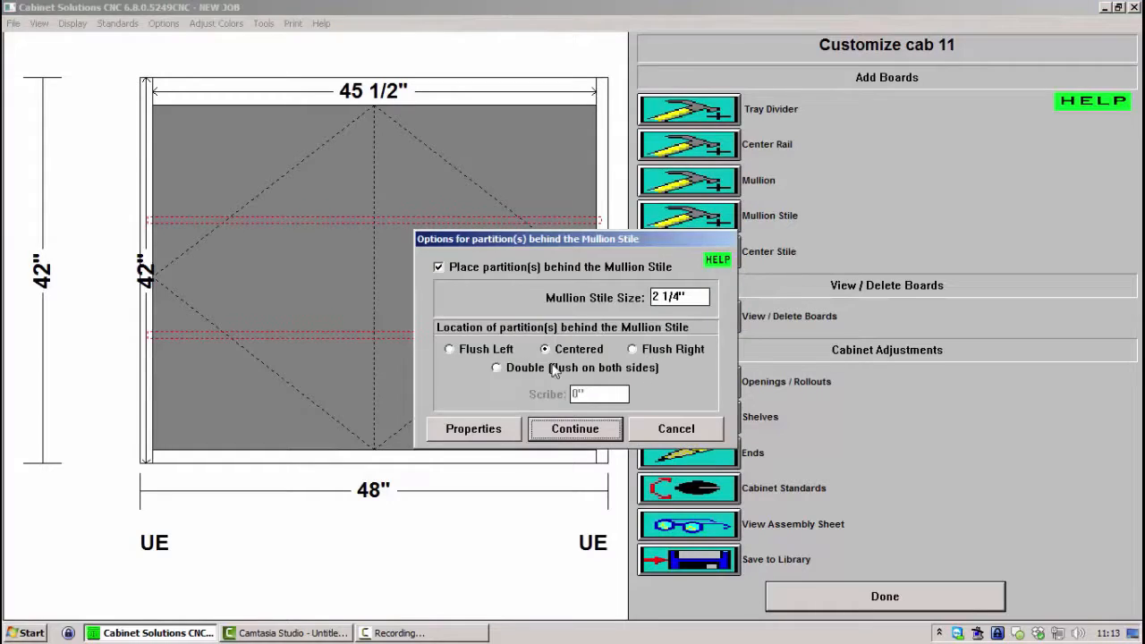
left_click(472, 429)
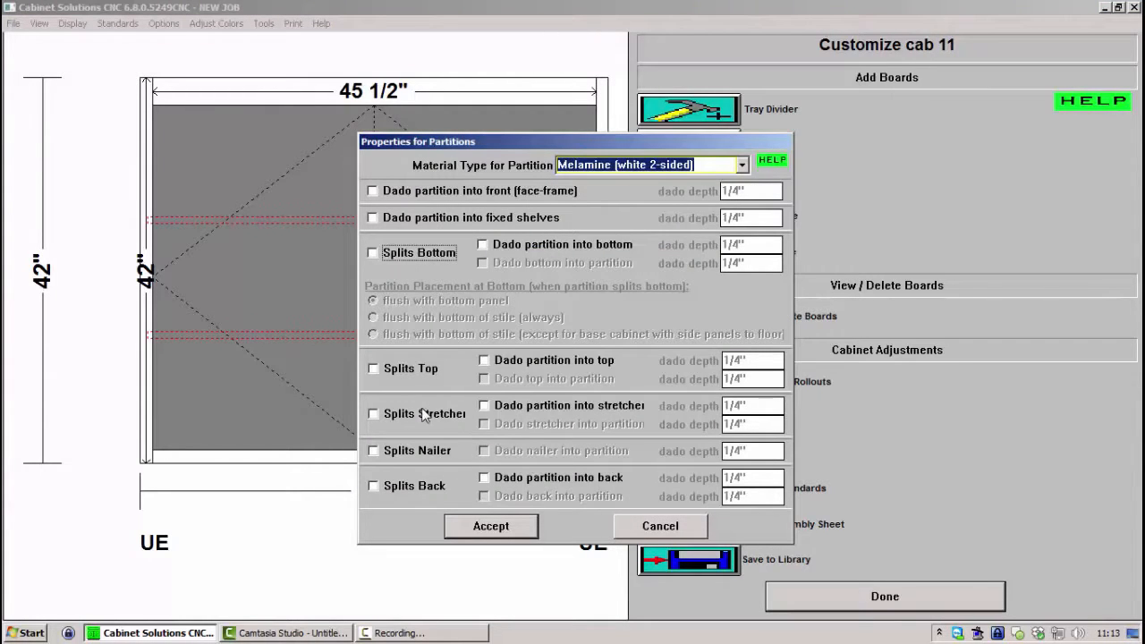
left_click(372, 253)
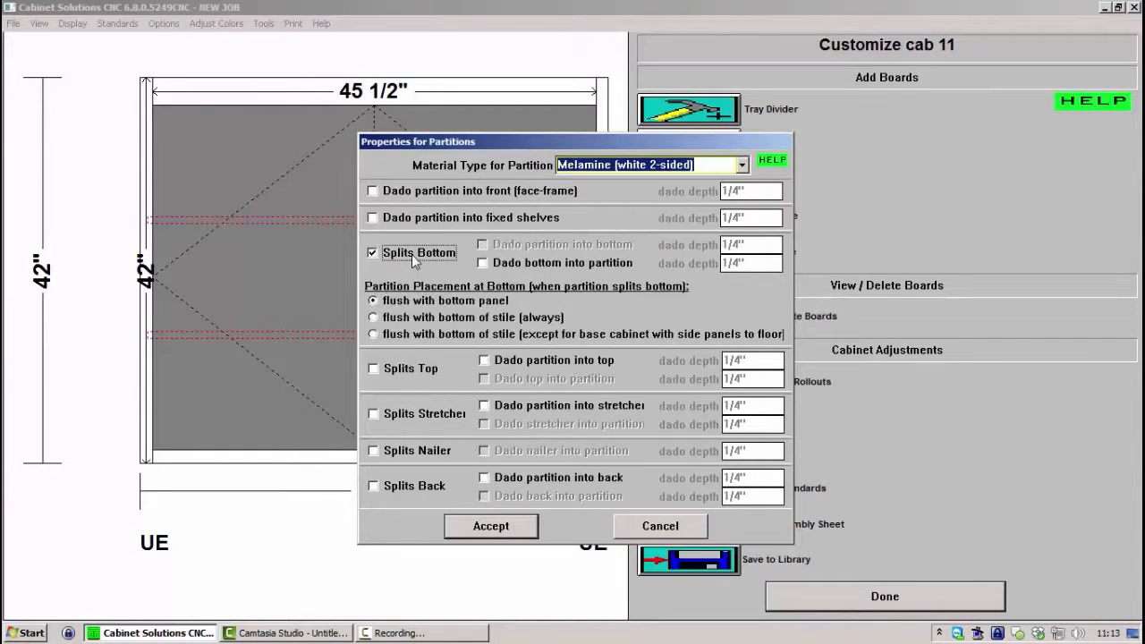
left_click(372, 413)
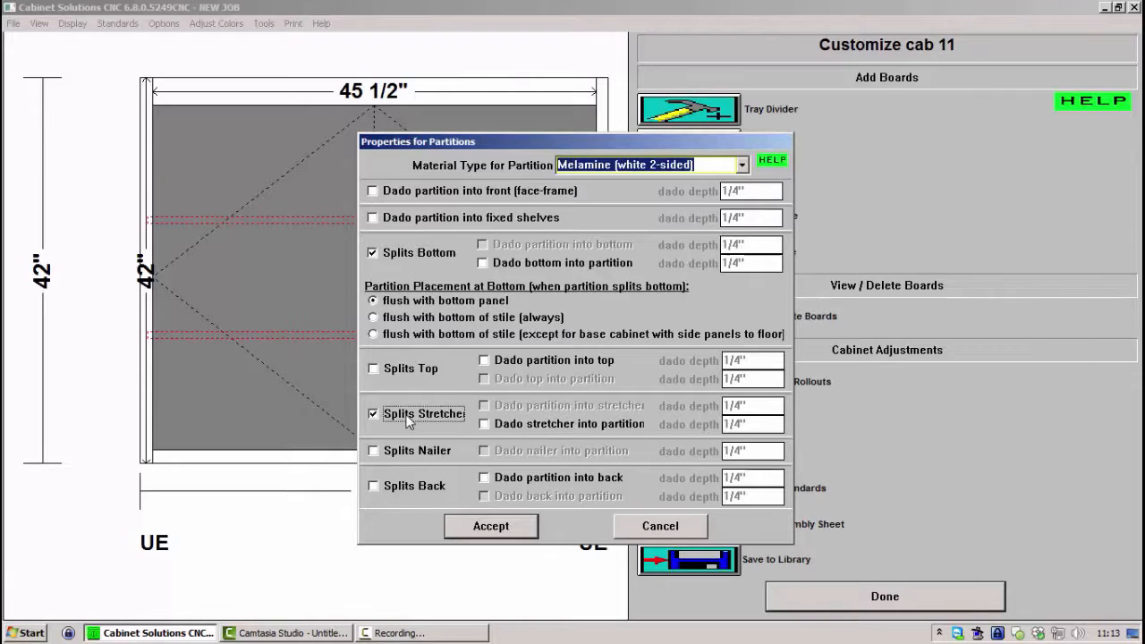
left_click(372, 451)
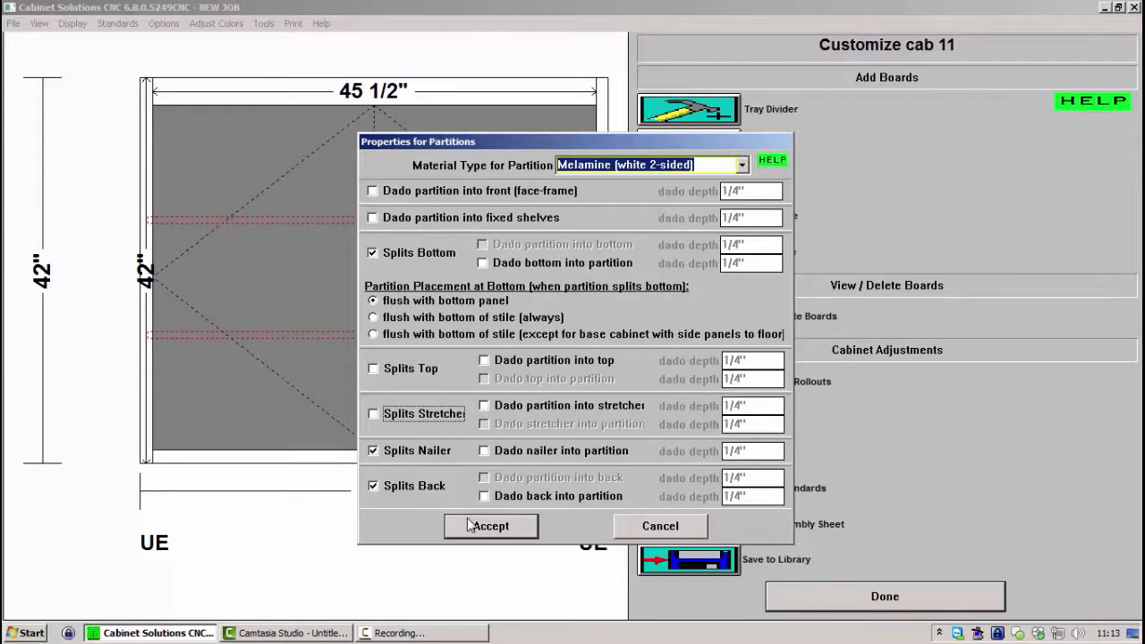
left_click(490, 525)
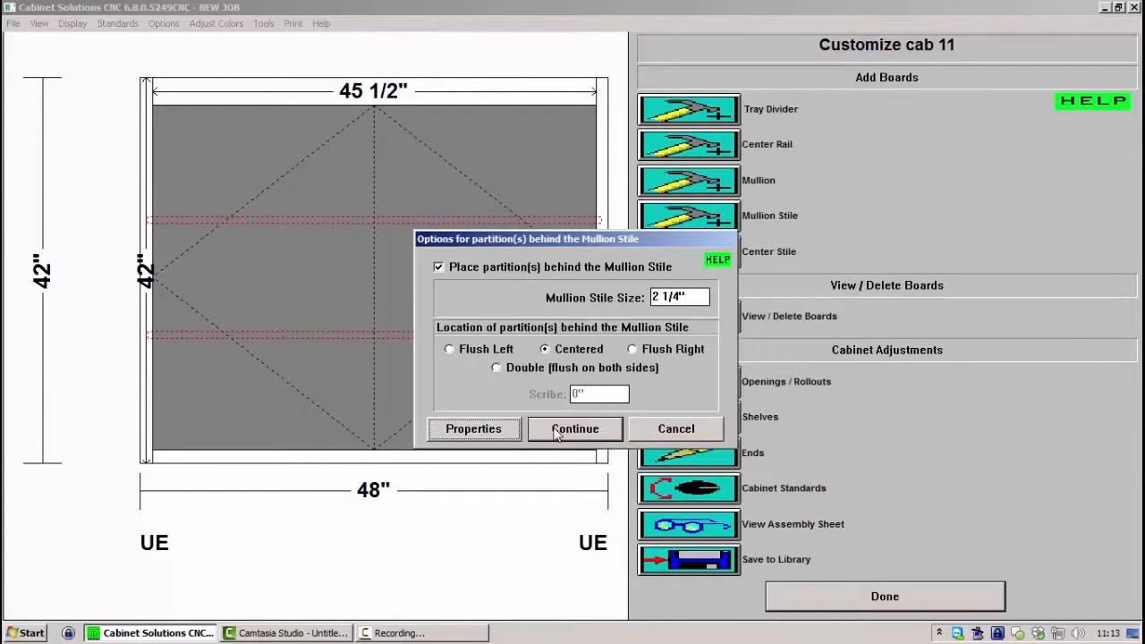
Place the centred mullion stile, giving cab 11 two 21 5/8-inch door openings
left_click(576, 429)
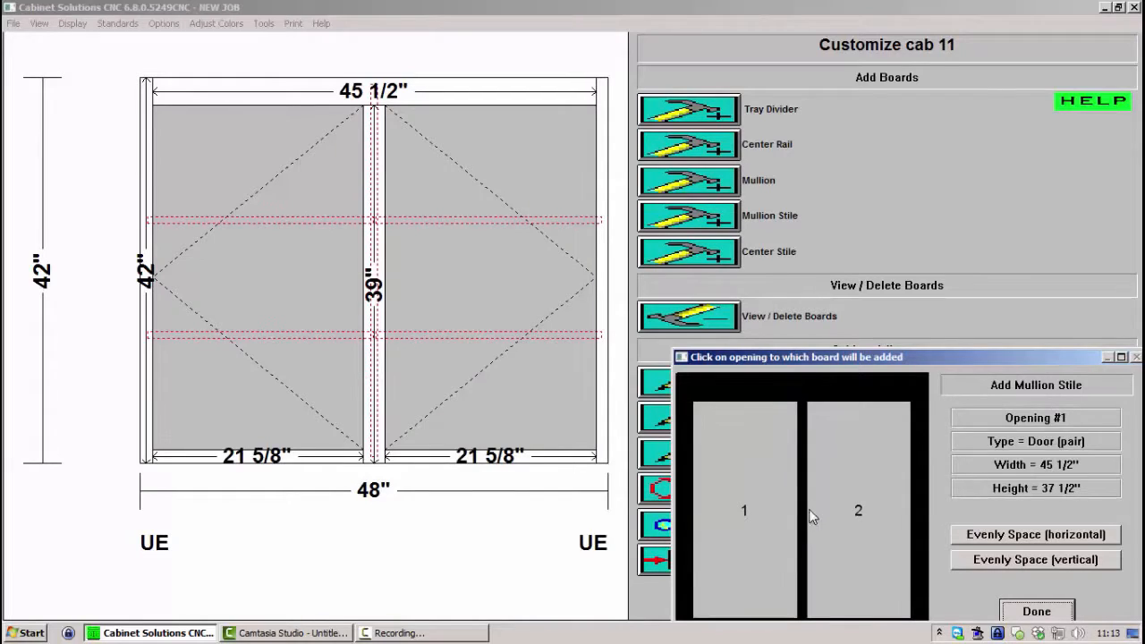
left_click(1036, 611)
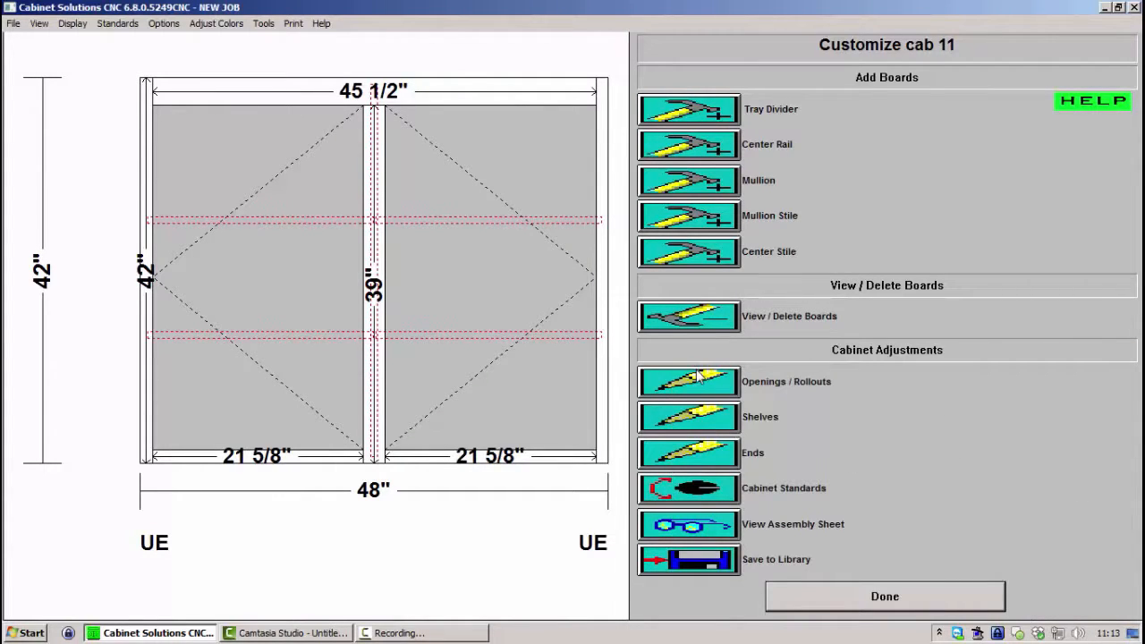
Move the bottom rail of cab 11's right door opening 10" up, shortening the door to 32"
left_click(687, 381)
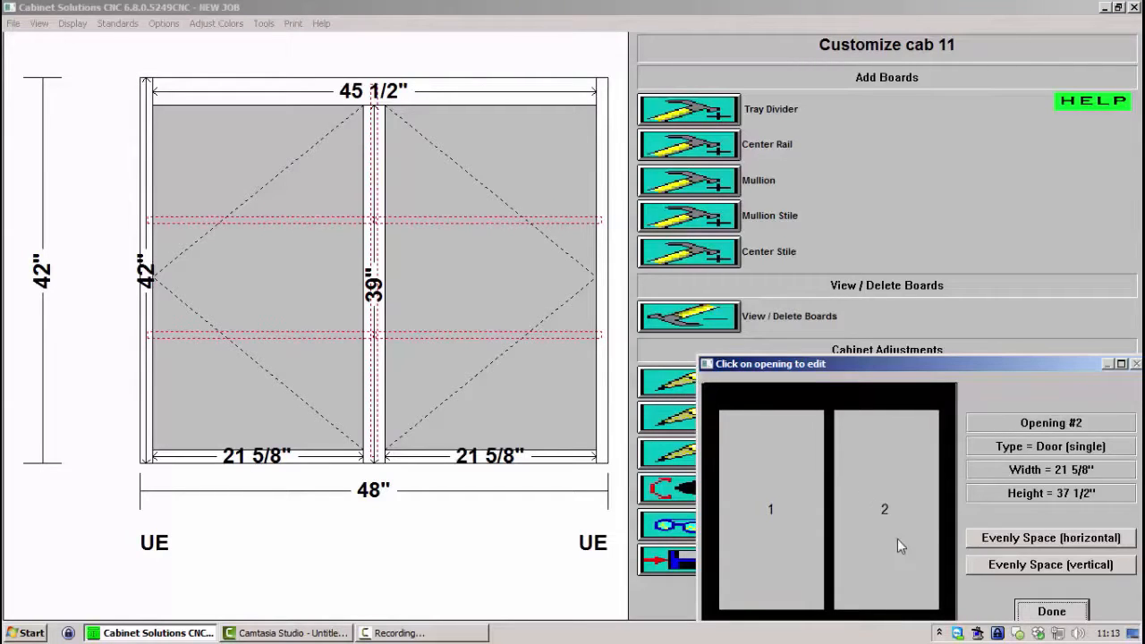
left_click(884, 508)
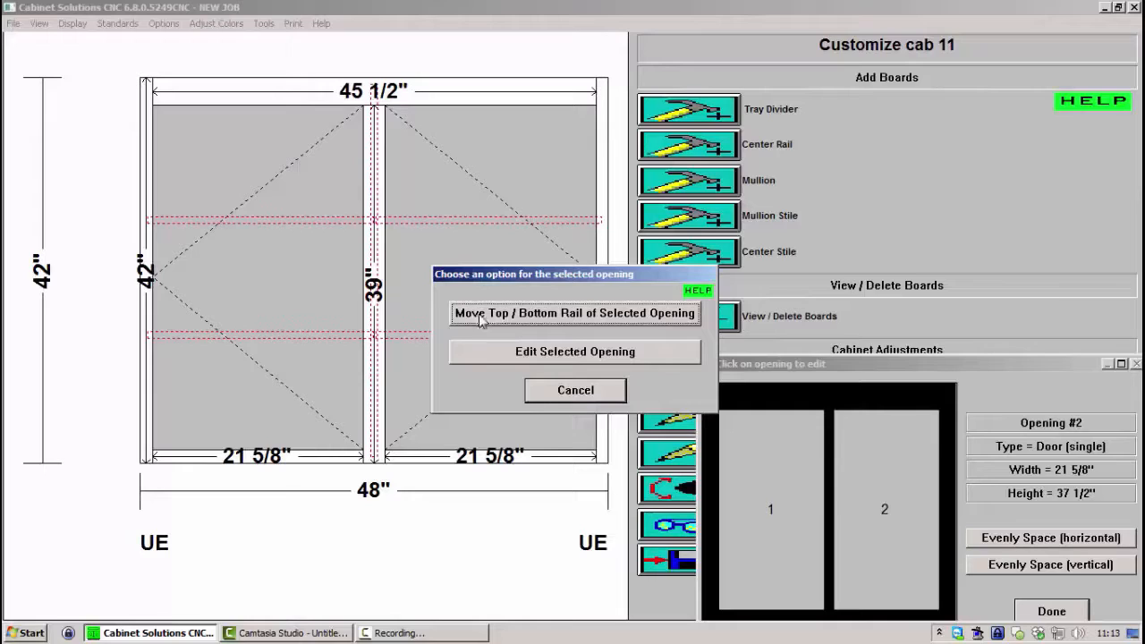
mouse_move(572, 329)
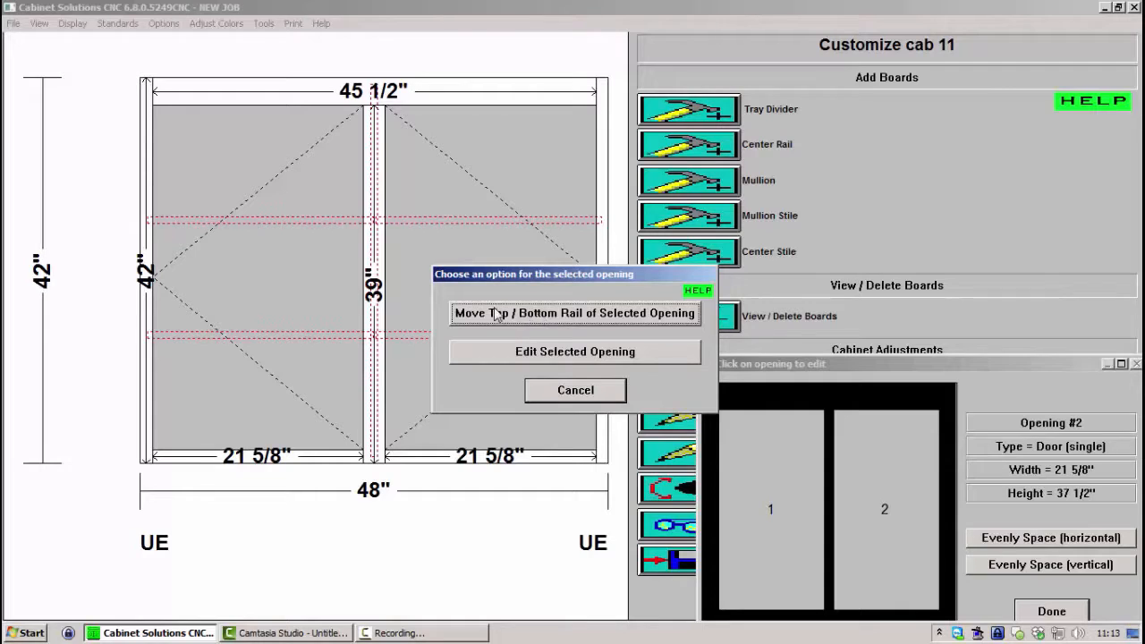
mouse_move(562, 324)
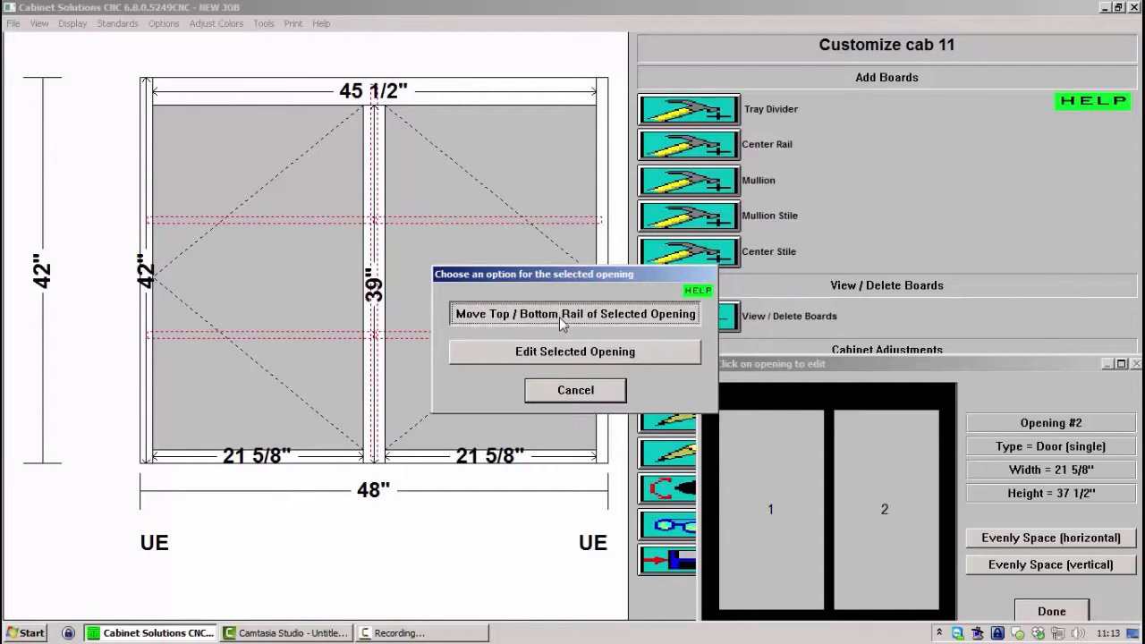
left_click(575, 313)
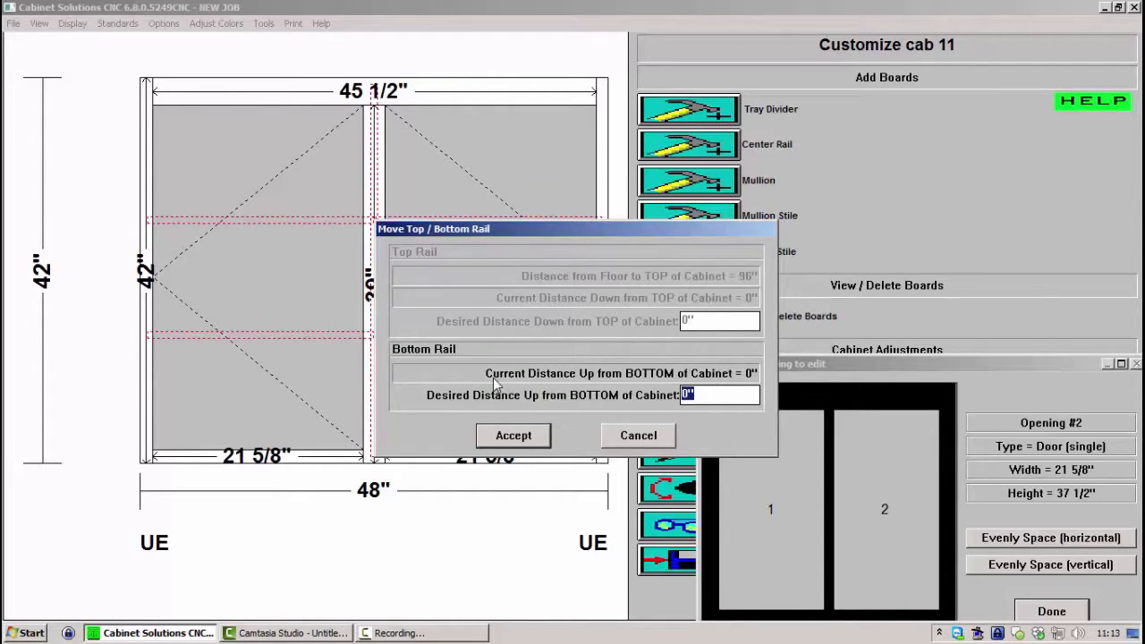
type("10")
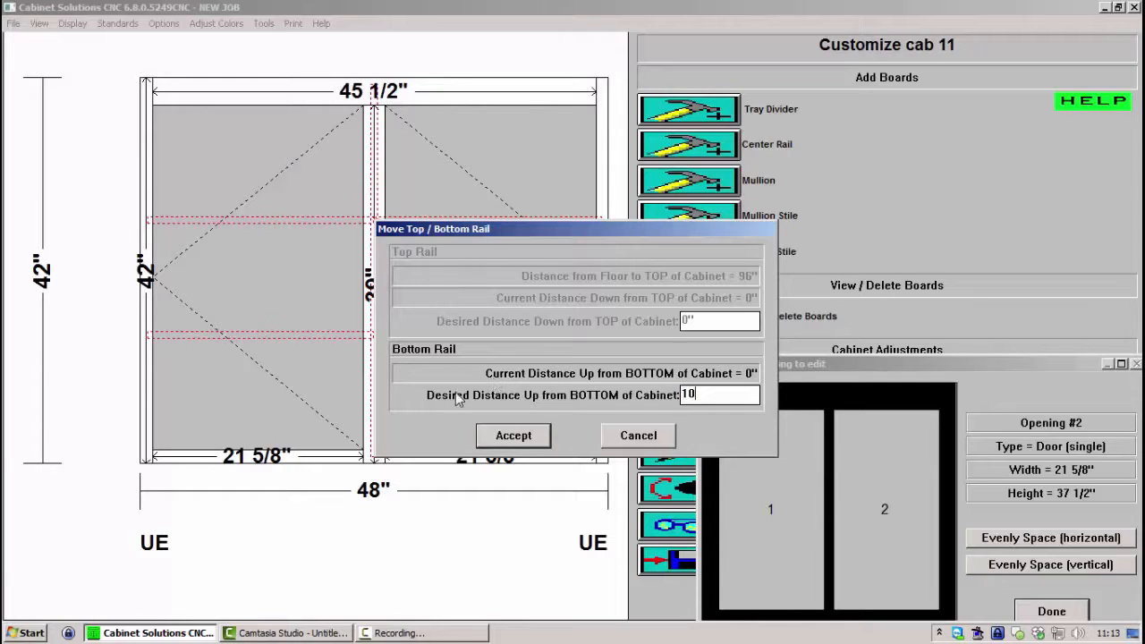
left_click(512, 437)
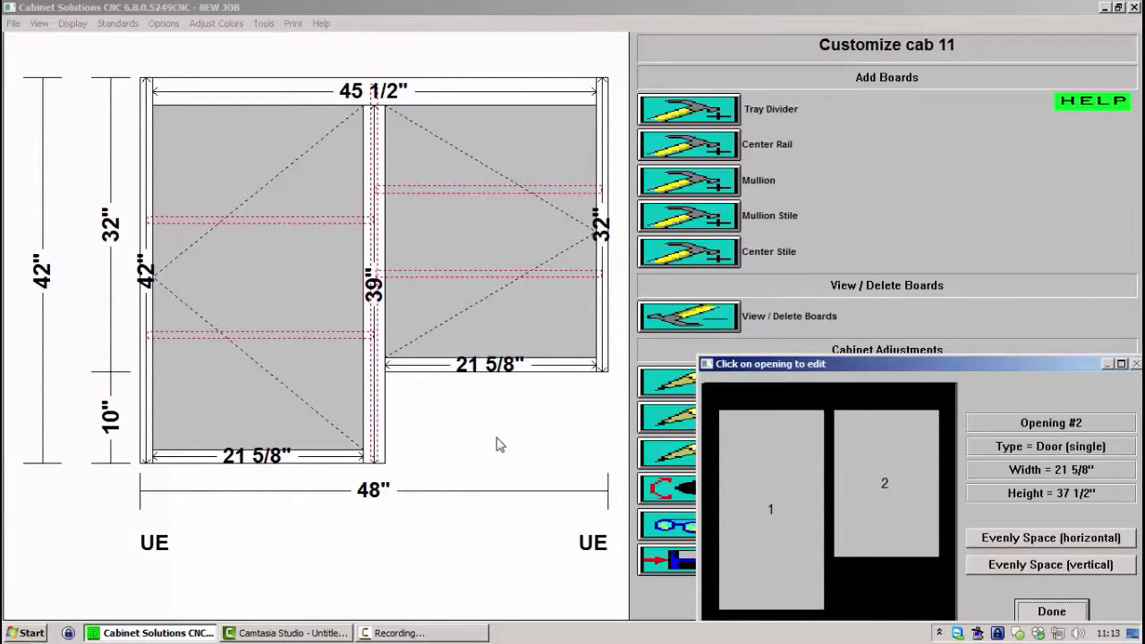
left_click(1051, 611)
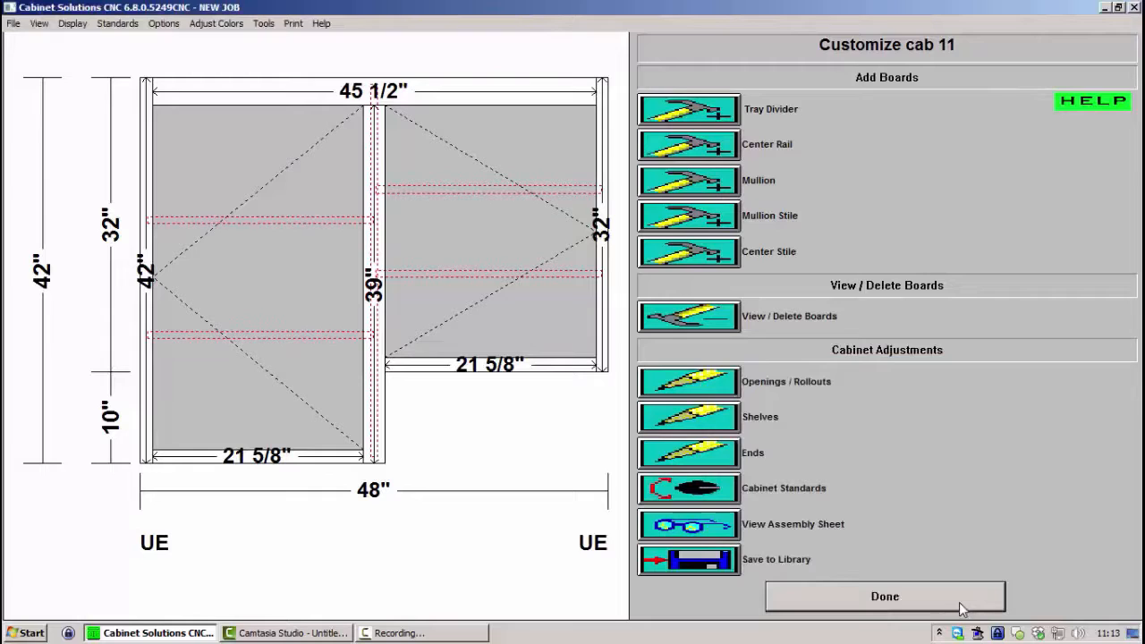
mouse_move(694, 524)
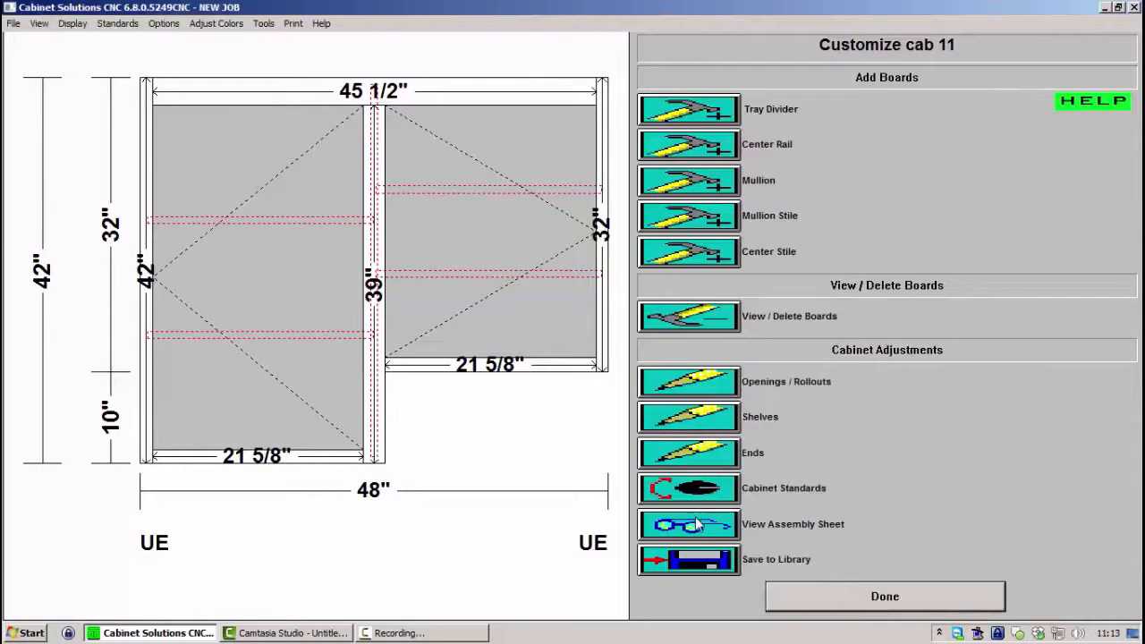
mouse_move(689, 288)
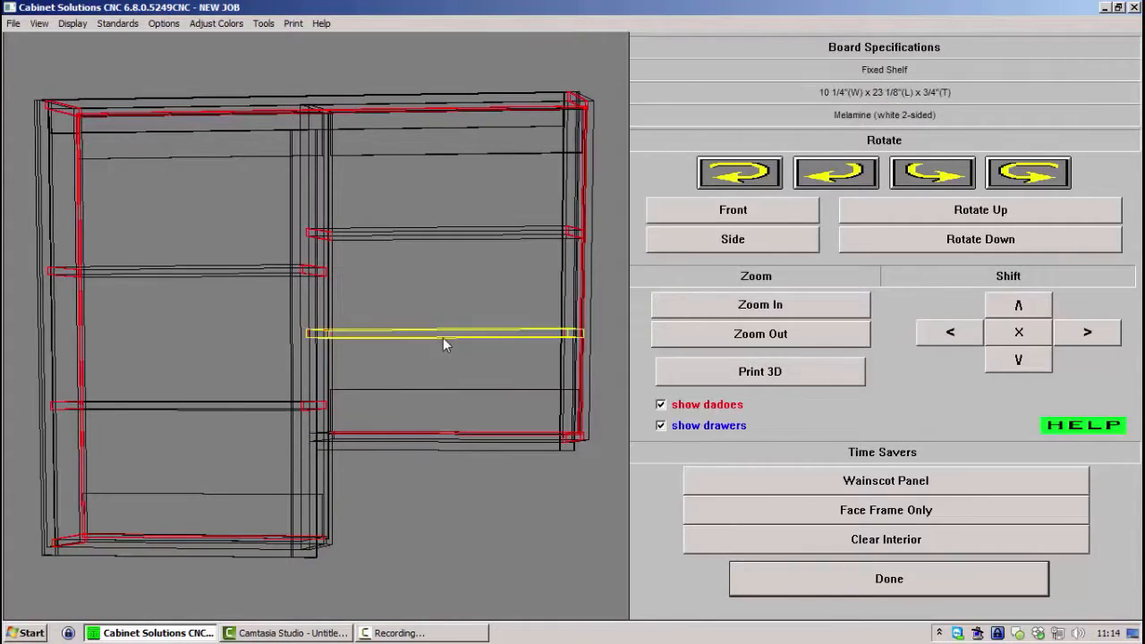
Leave cab 11's board view and show the whole L-shaped kitchen in the 3D room view
left_click(420, 106)
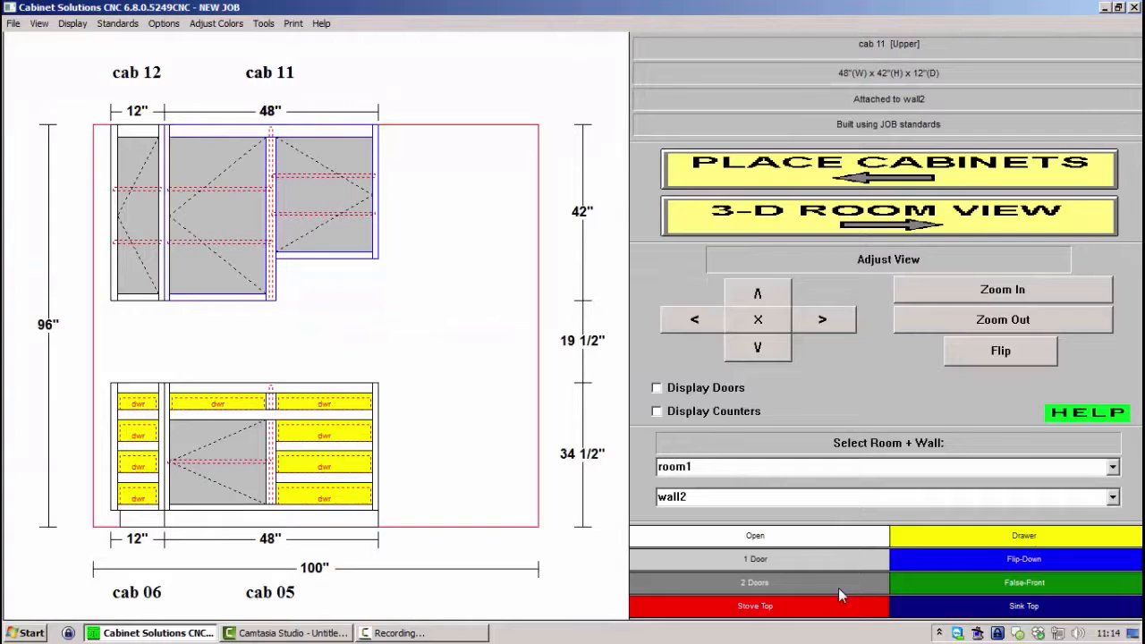
left_click(887, 214)
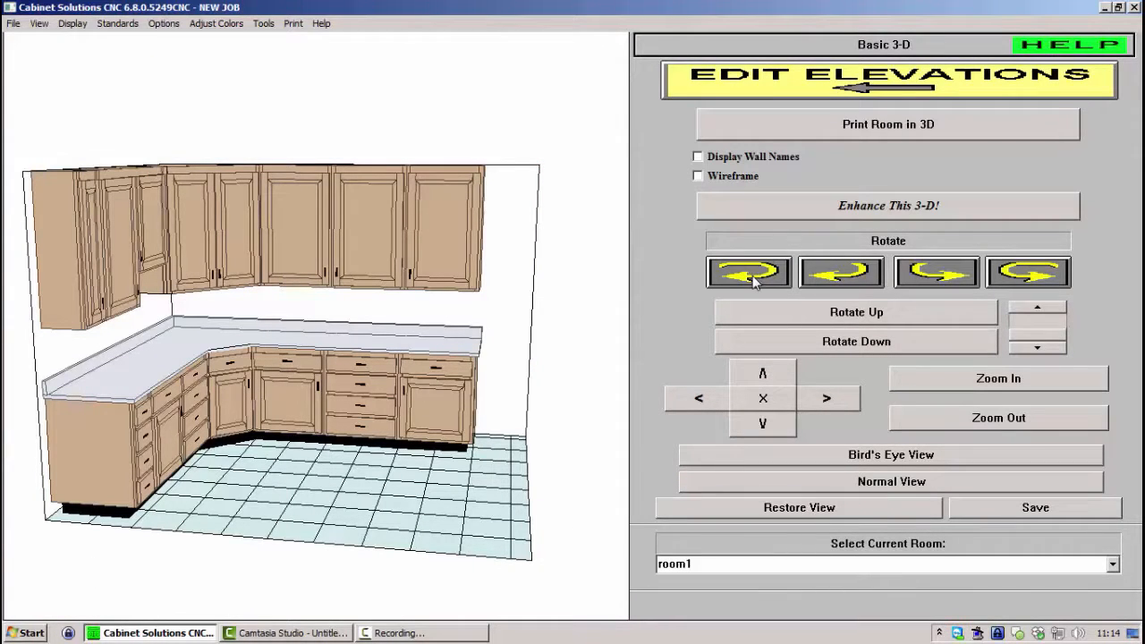
Rotate the 3D kitchen model left and right to view both cabinet runs from the other side
left_click(748, 272)
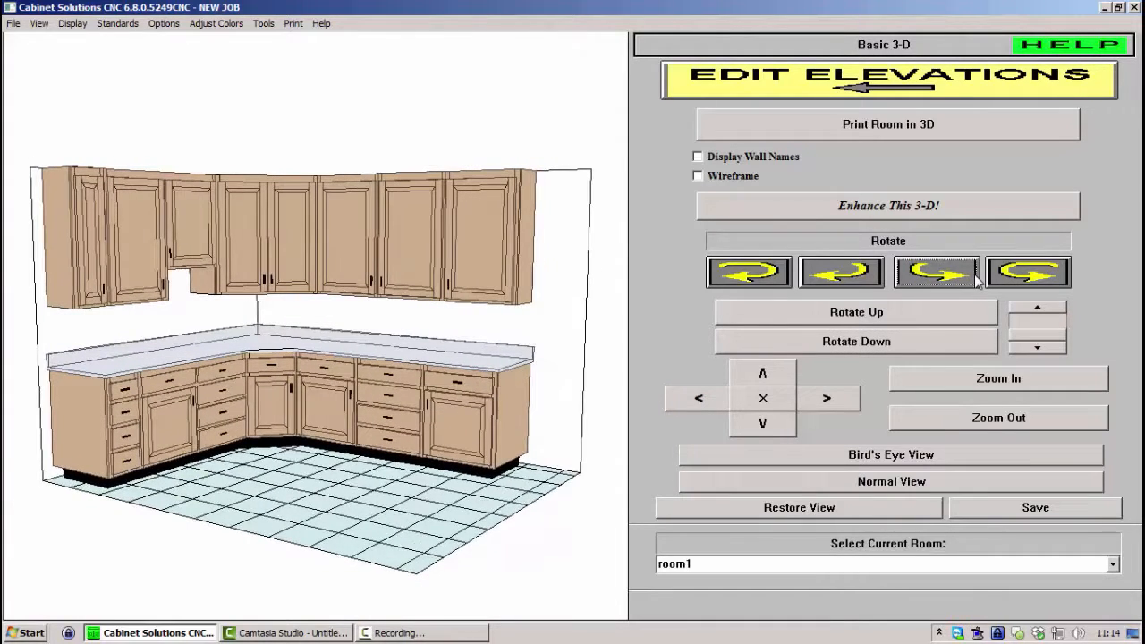
left_click(841, 272)
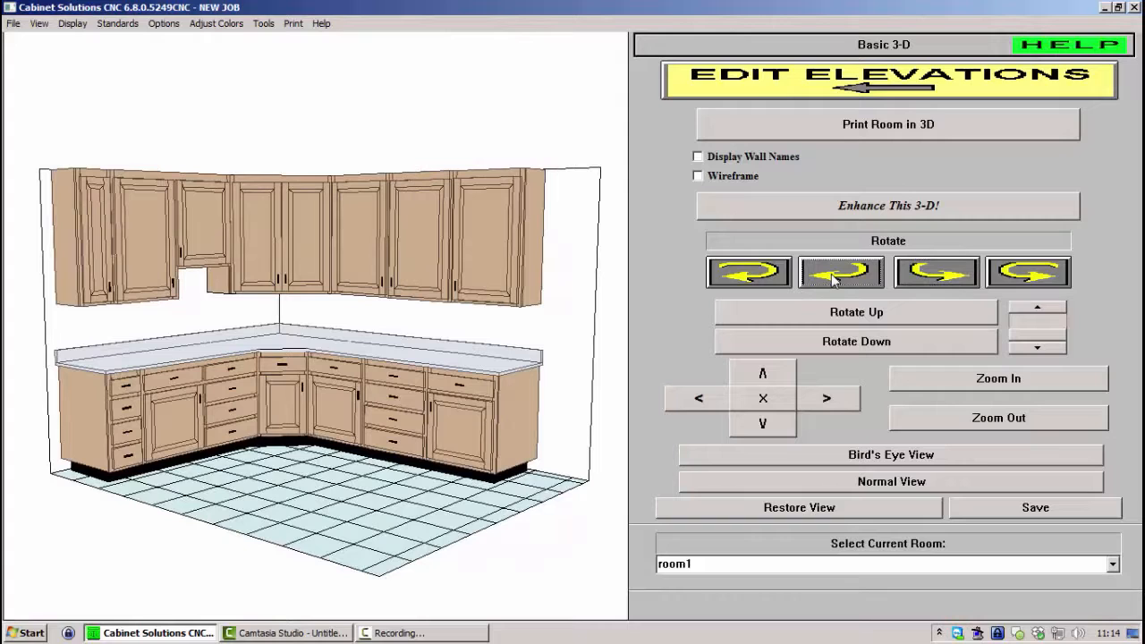
left_click(841, 272)
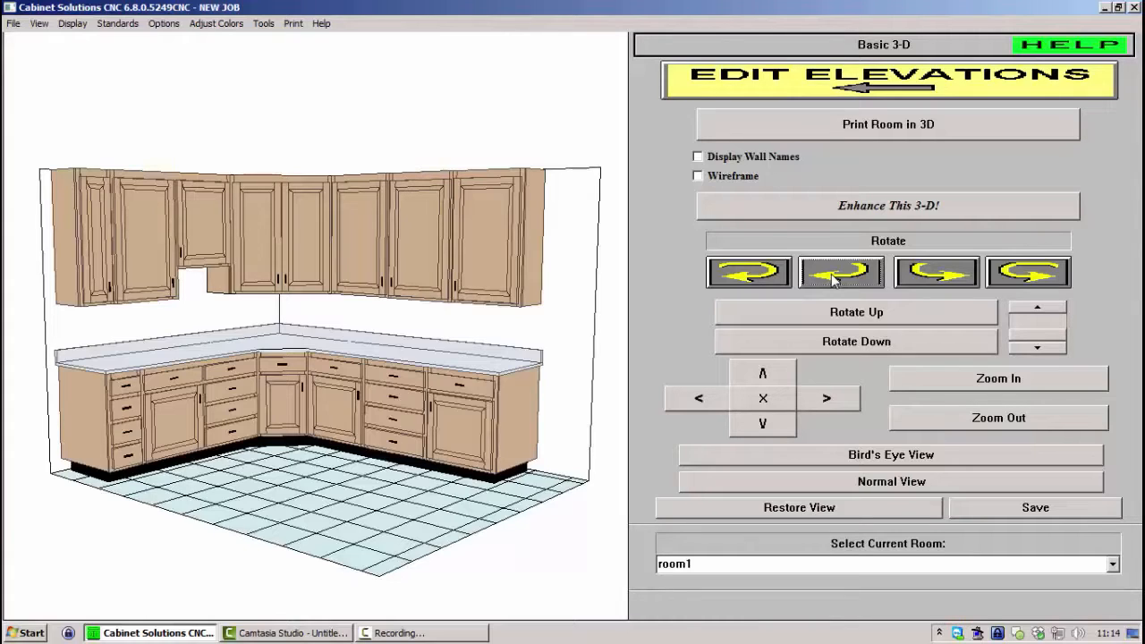
left_click(841, 272)
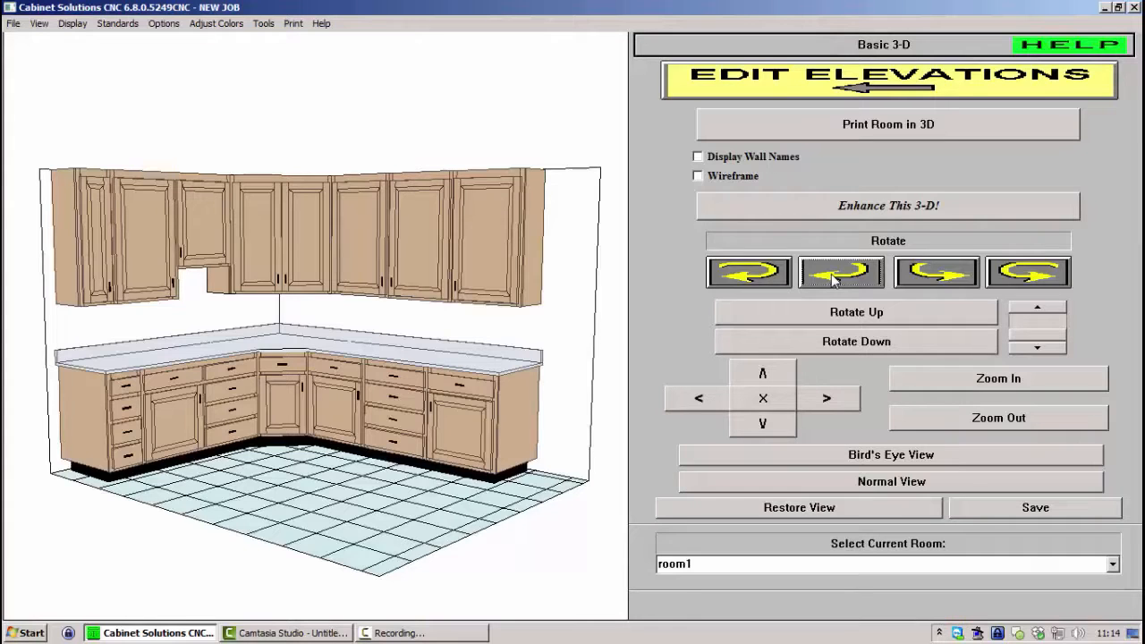